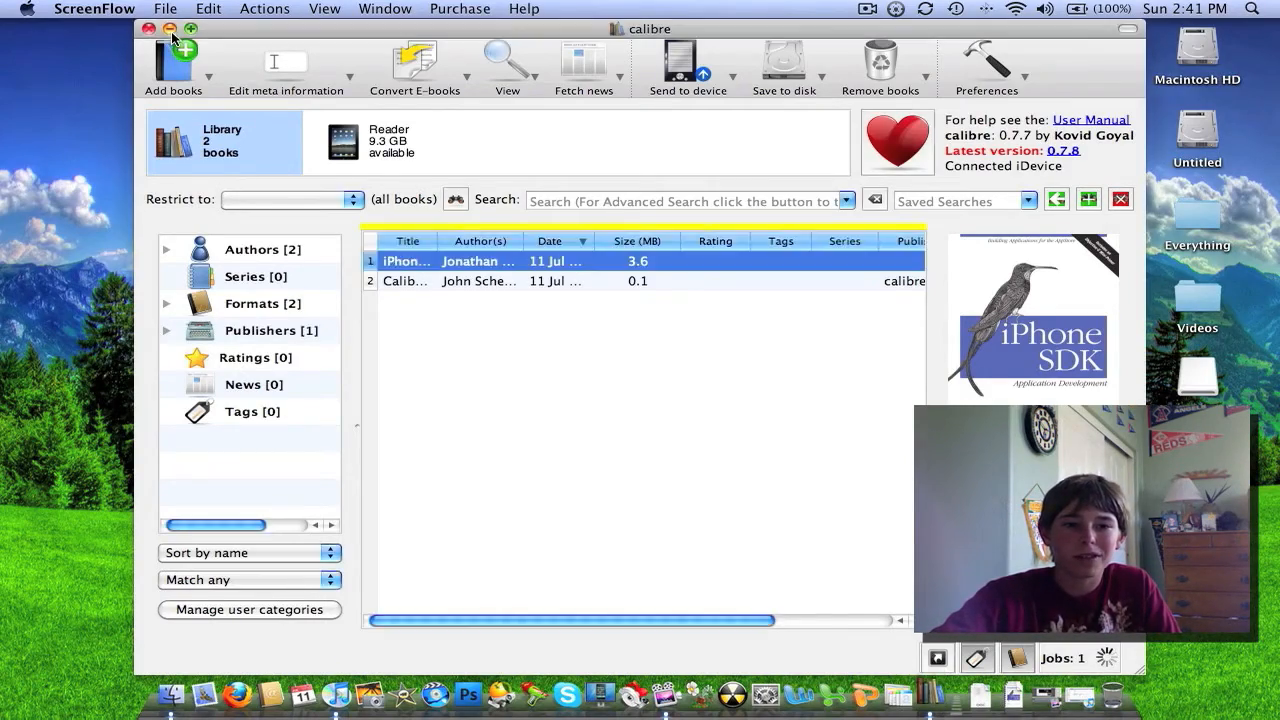
Step: Minimize the calibre library and ScreenFlow editor windows to reveal the desktop
click(170, 28)
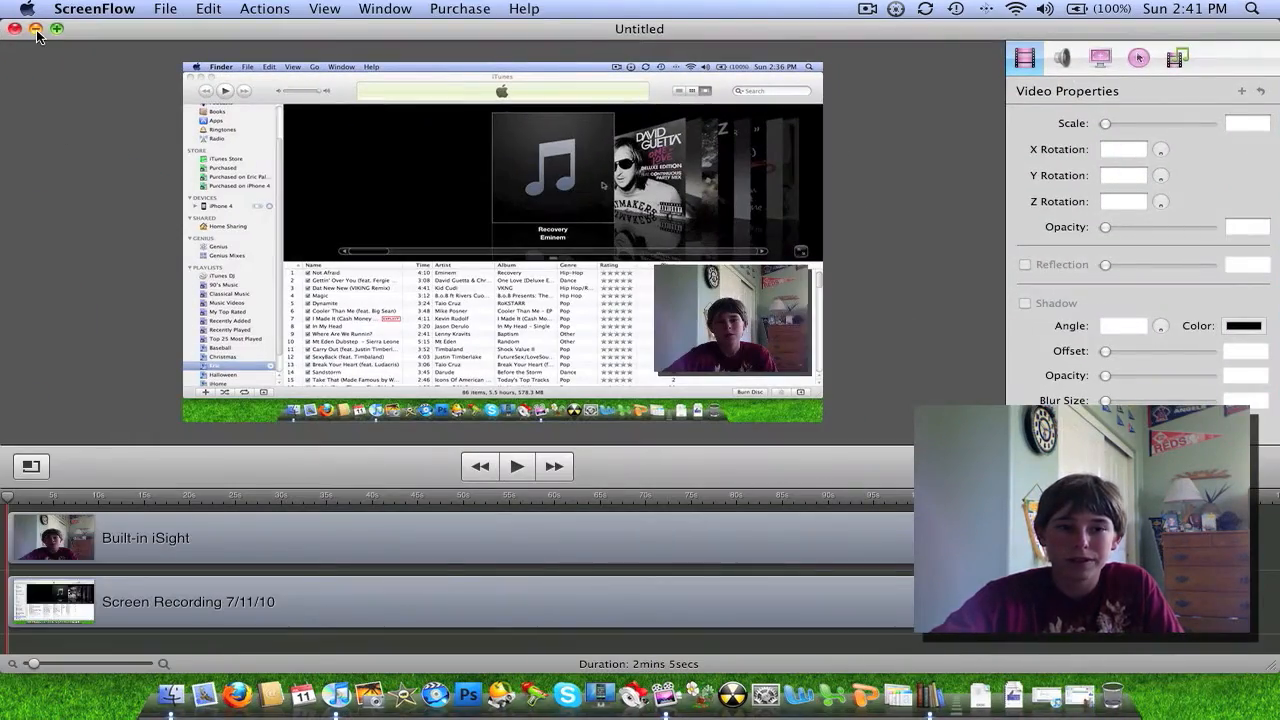
click(15, 28)
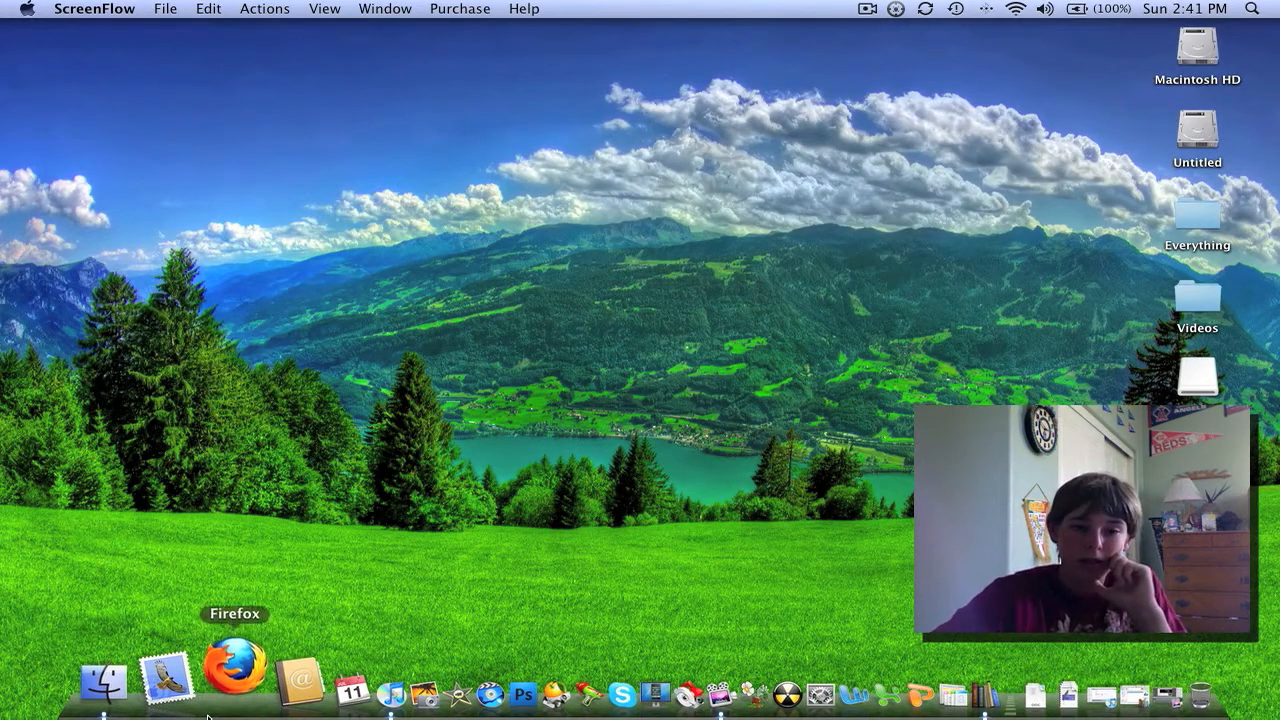
Step: Launch Firefox and search Google for 'iphone sdk filetype:pdf'
click(233, 665)
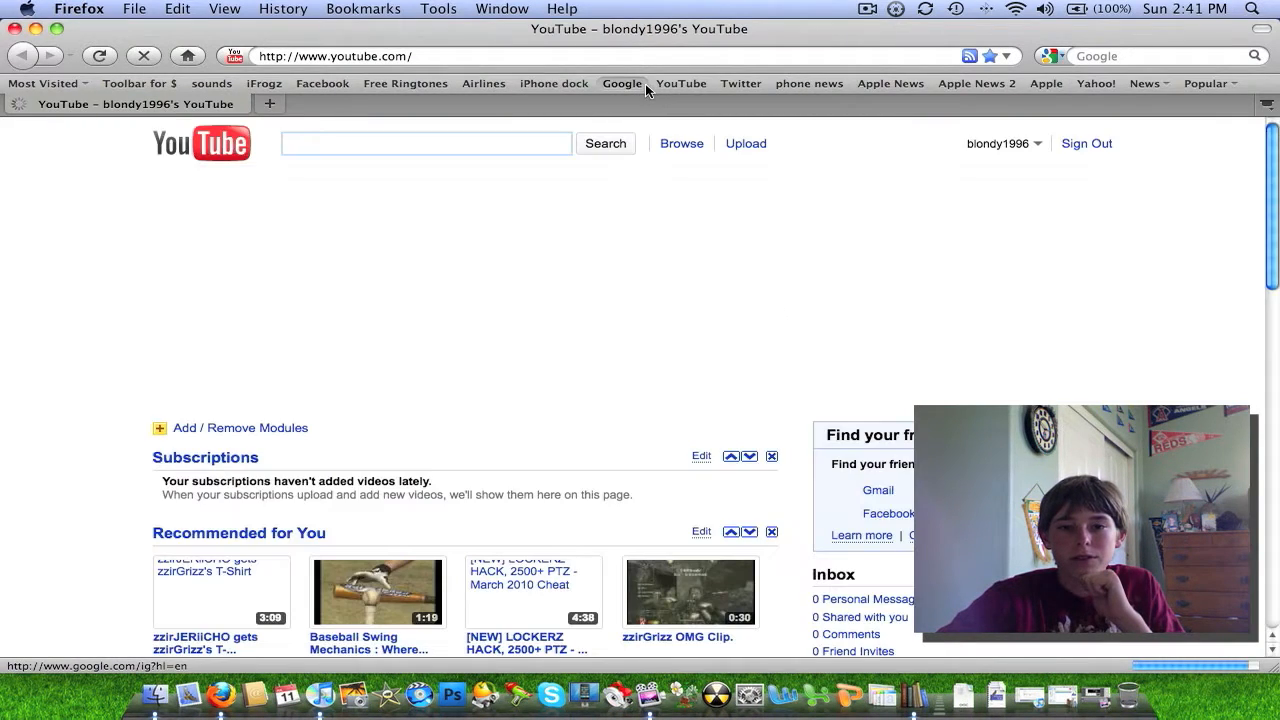
click(621, 83)
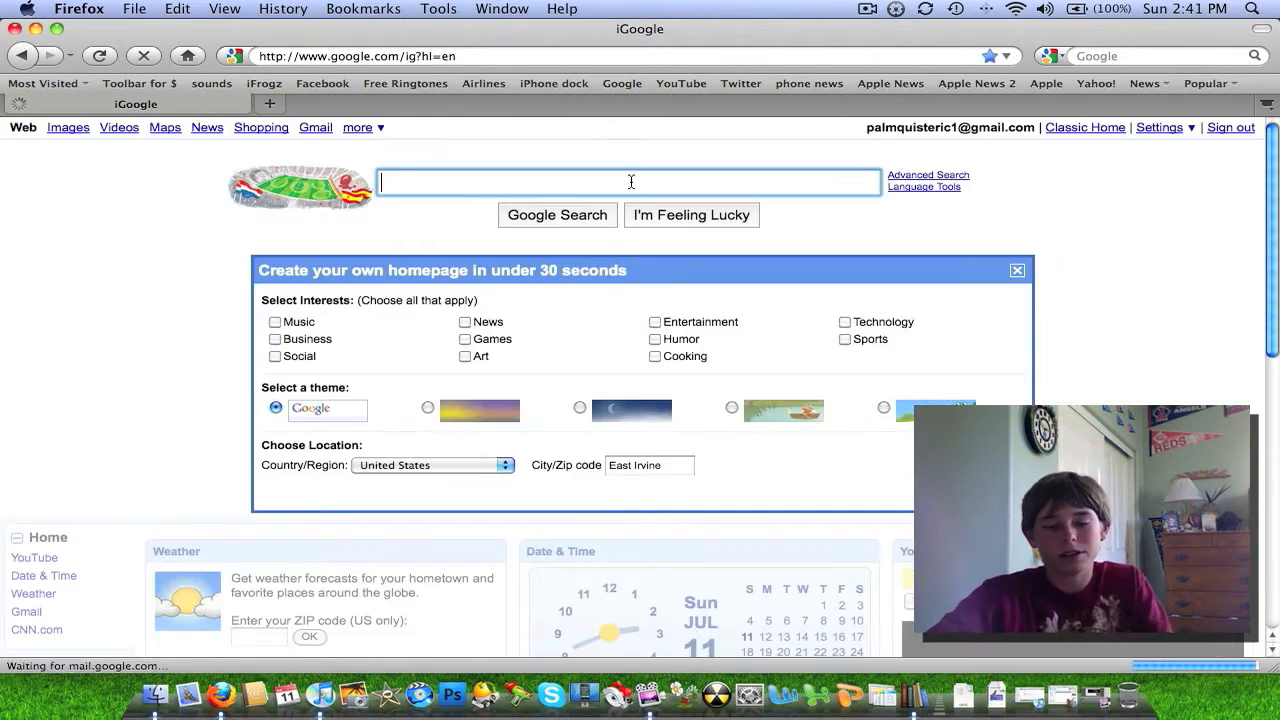
text(iphon)
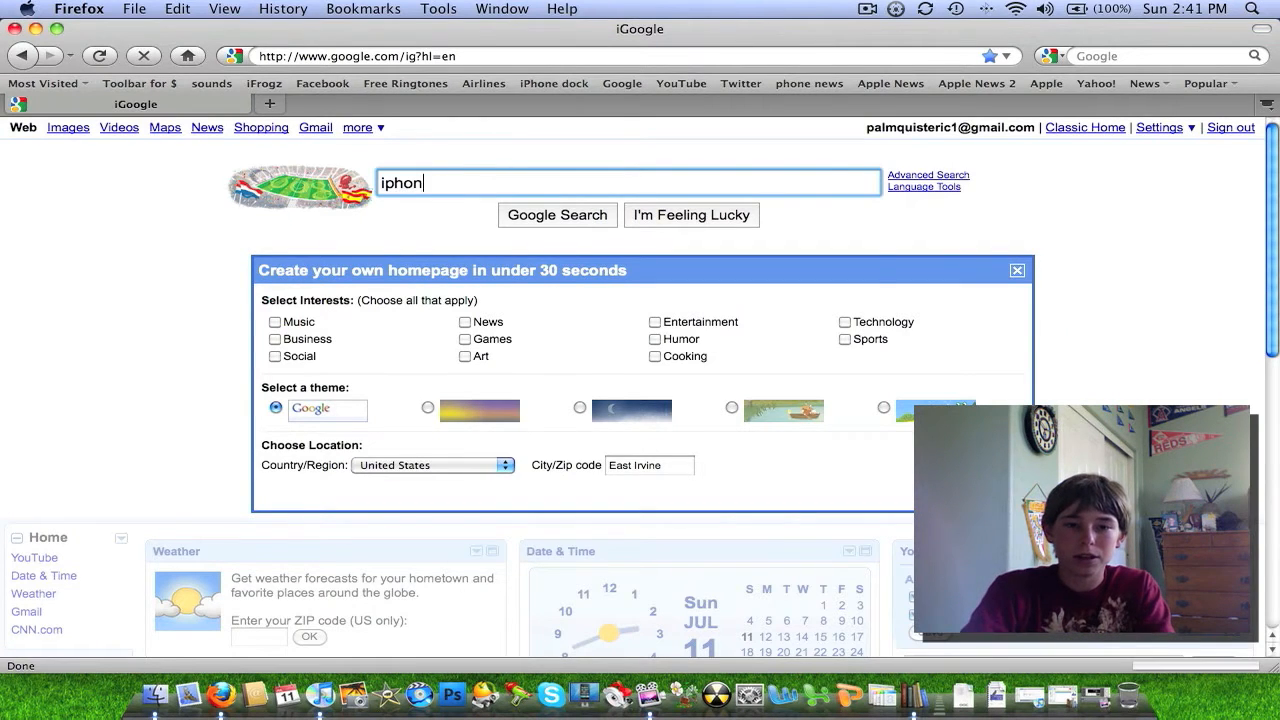
text(e sdk)
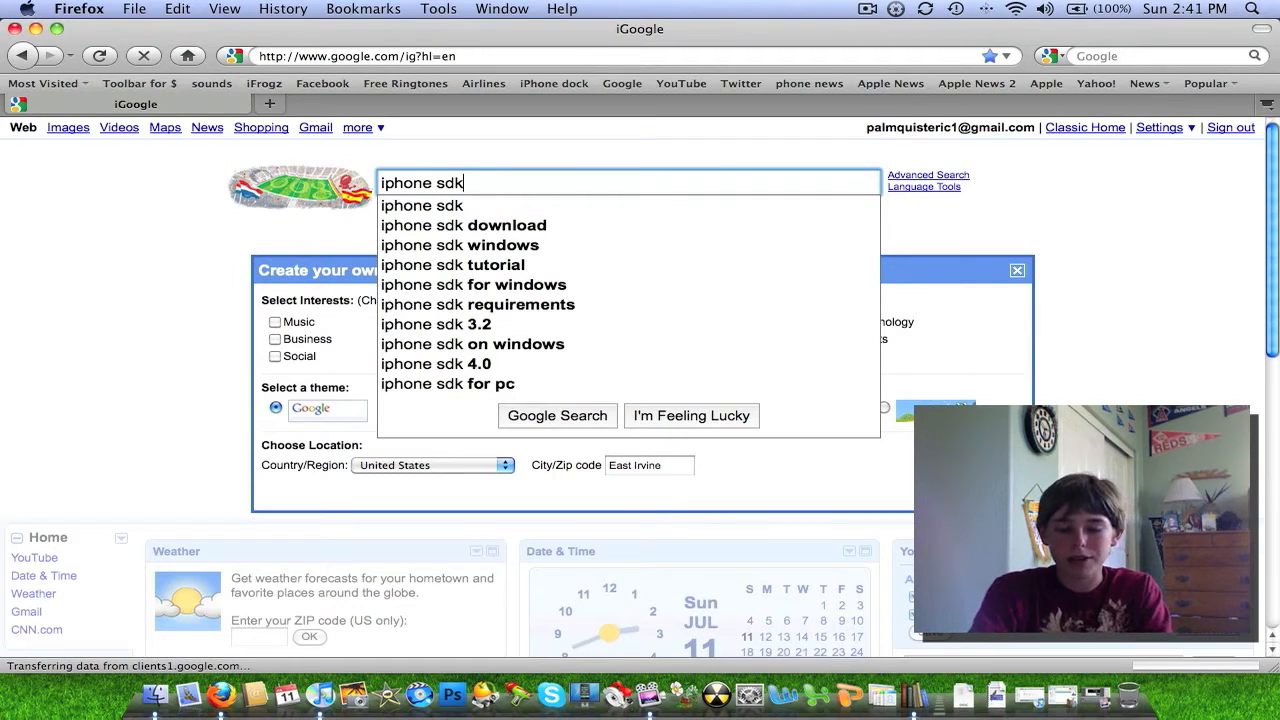
text(" ")
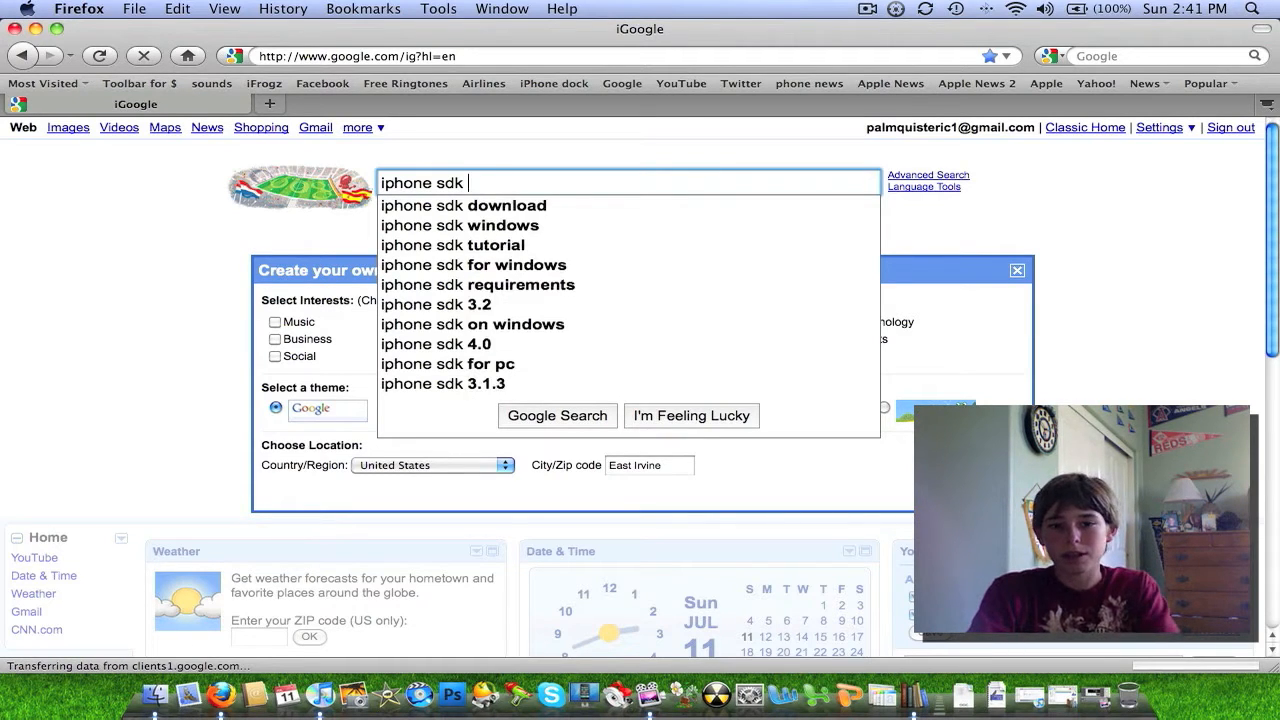
text(file)
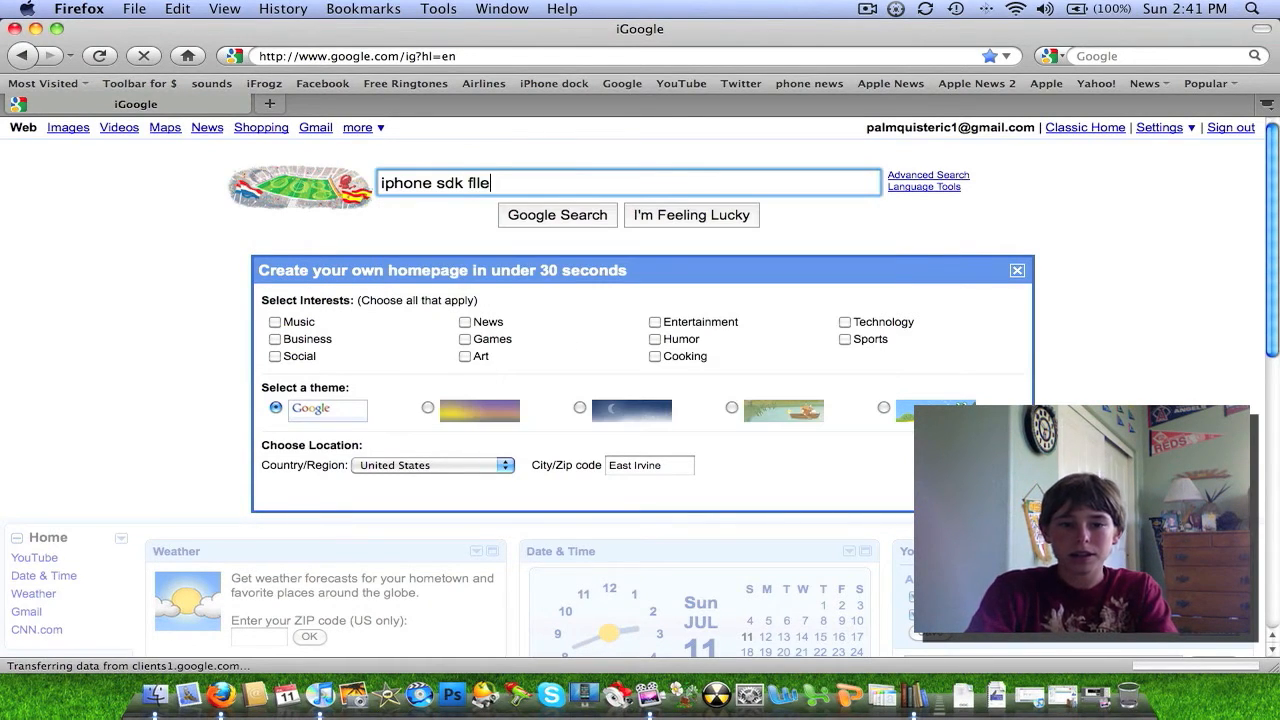
text(type)
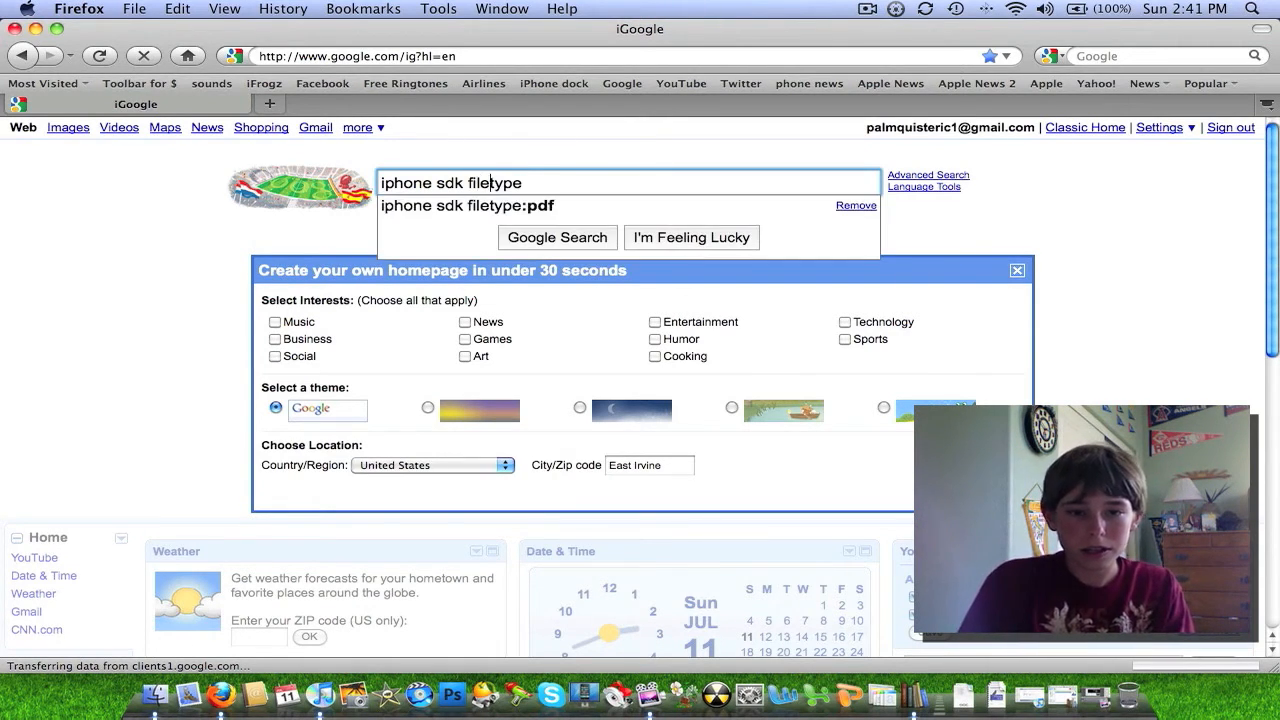
text(:f)
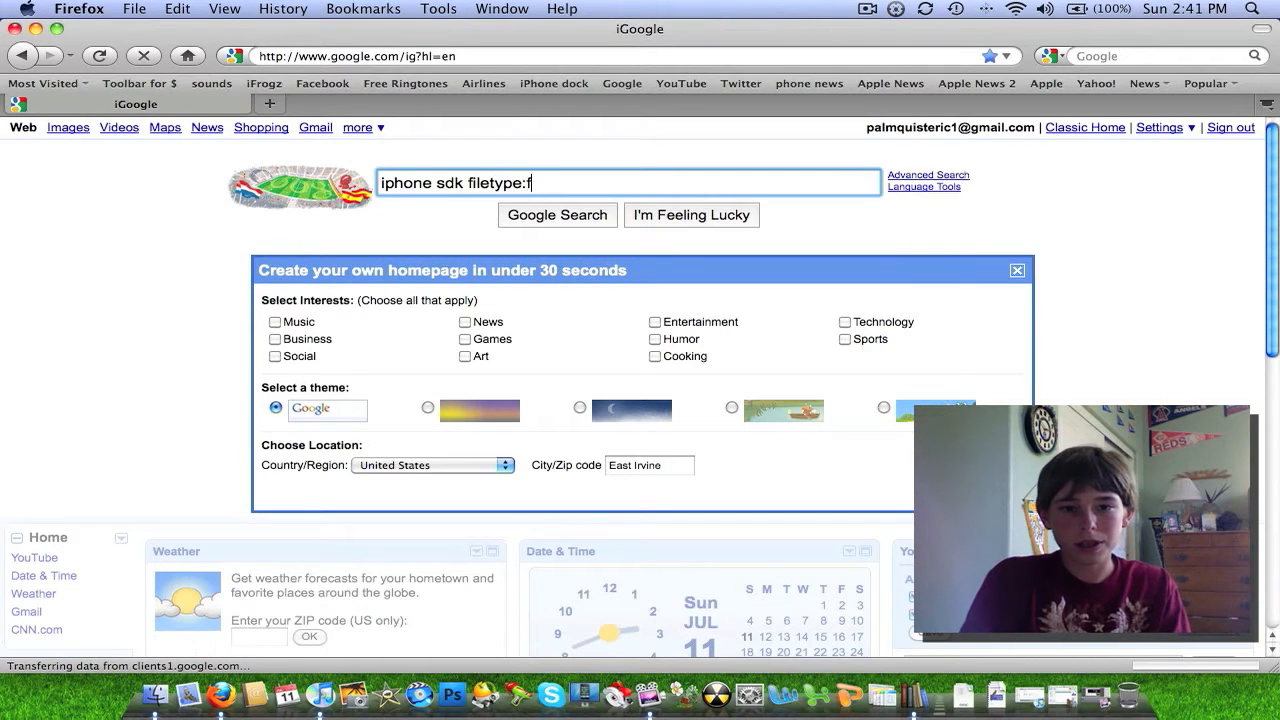
text(pdf)
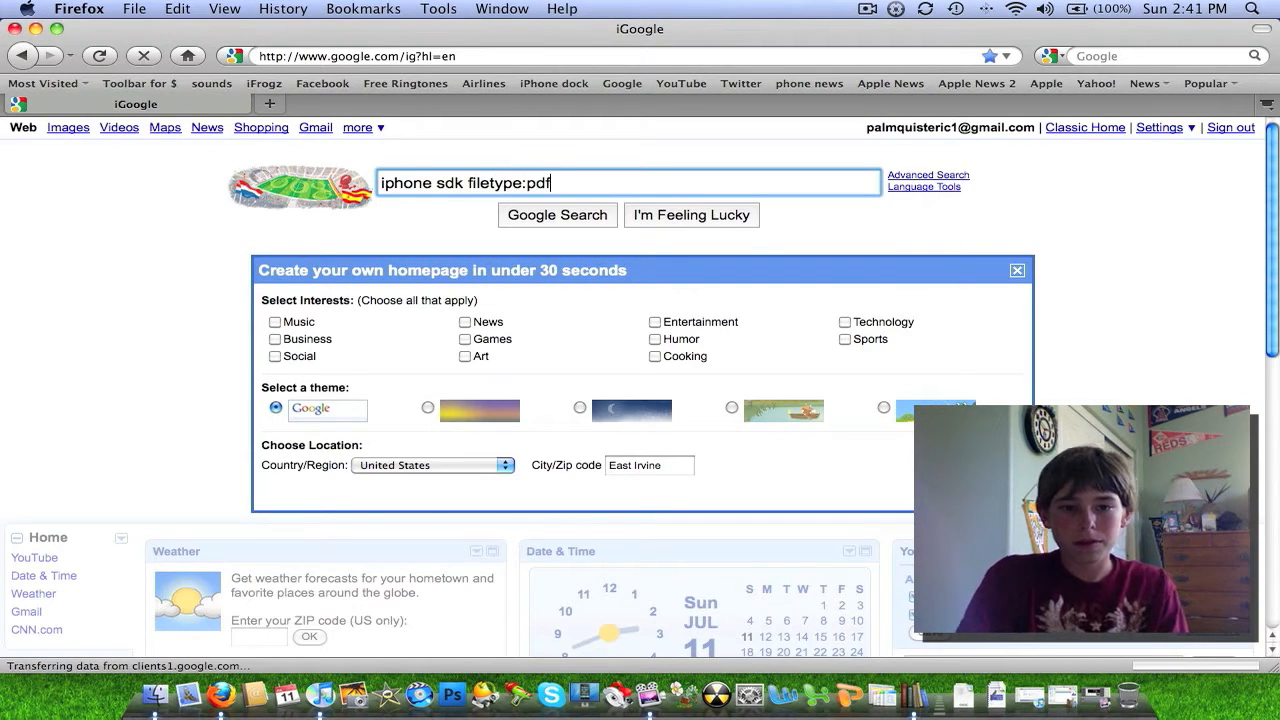
click(557, 215)
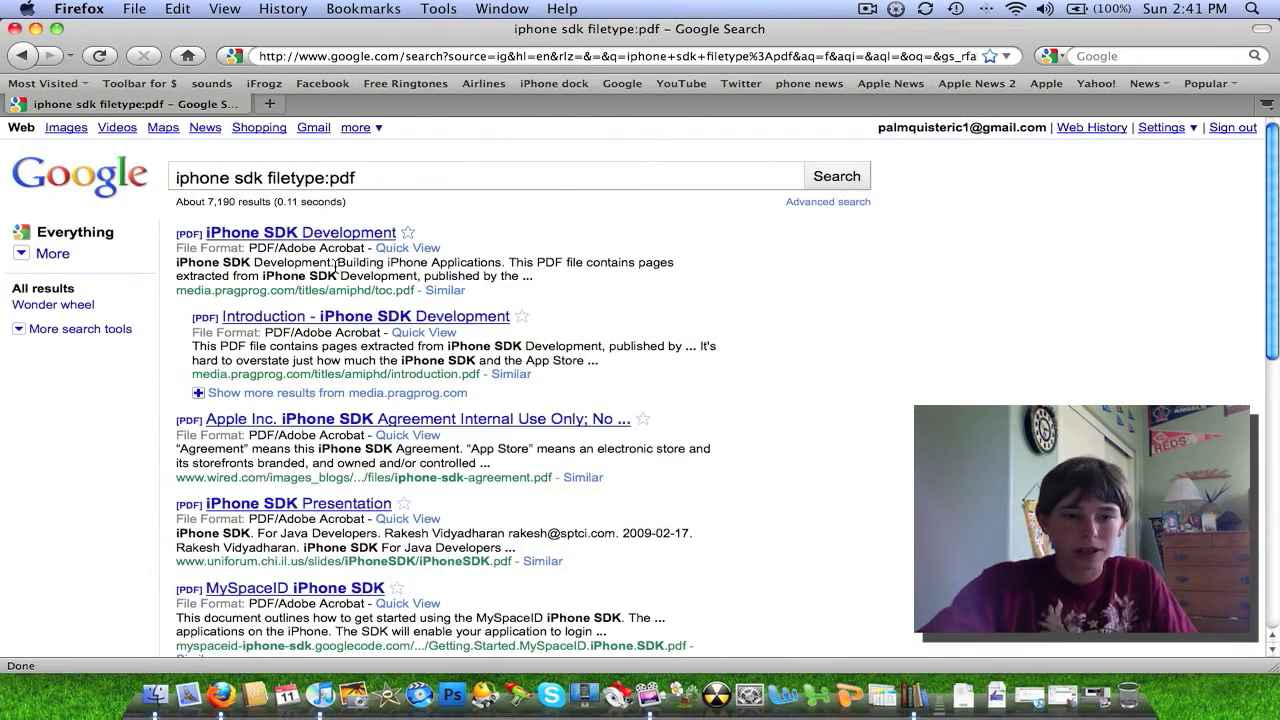
Step: Save the 'iPhone SDK Application Development' PDF from the search results to the computer
scroll(down, 3)
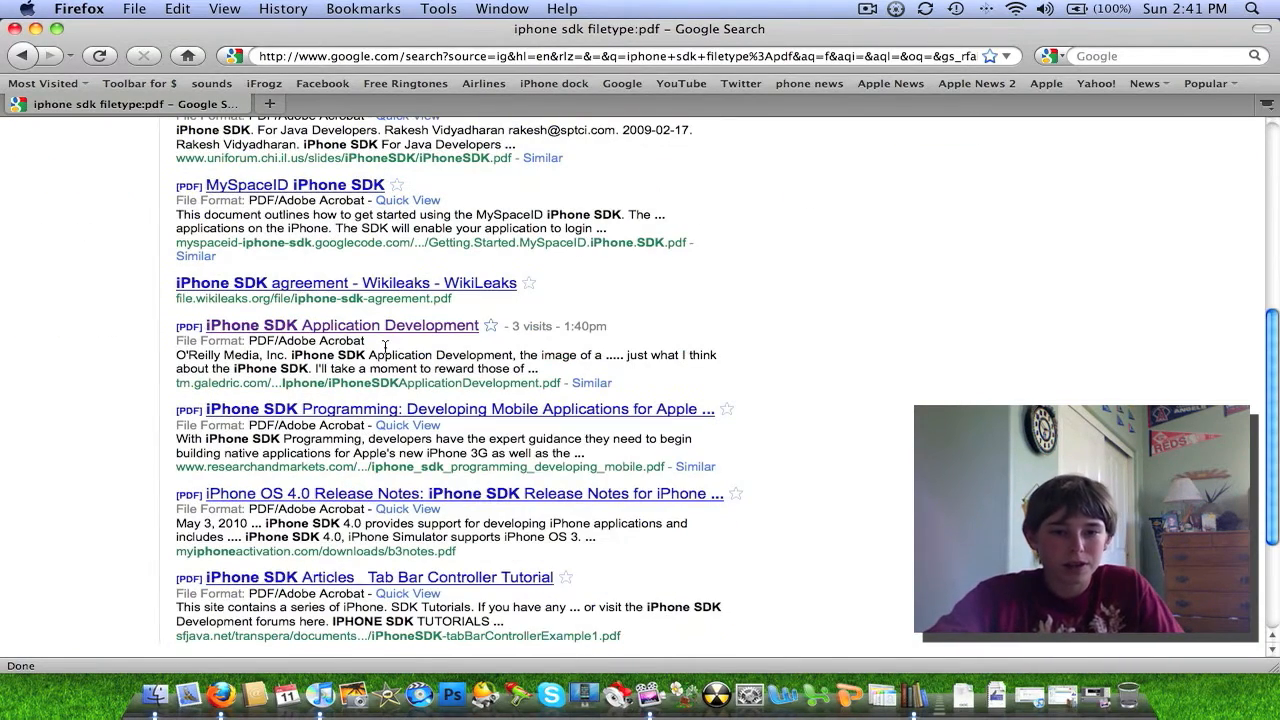
click(342, 325)
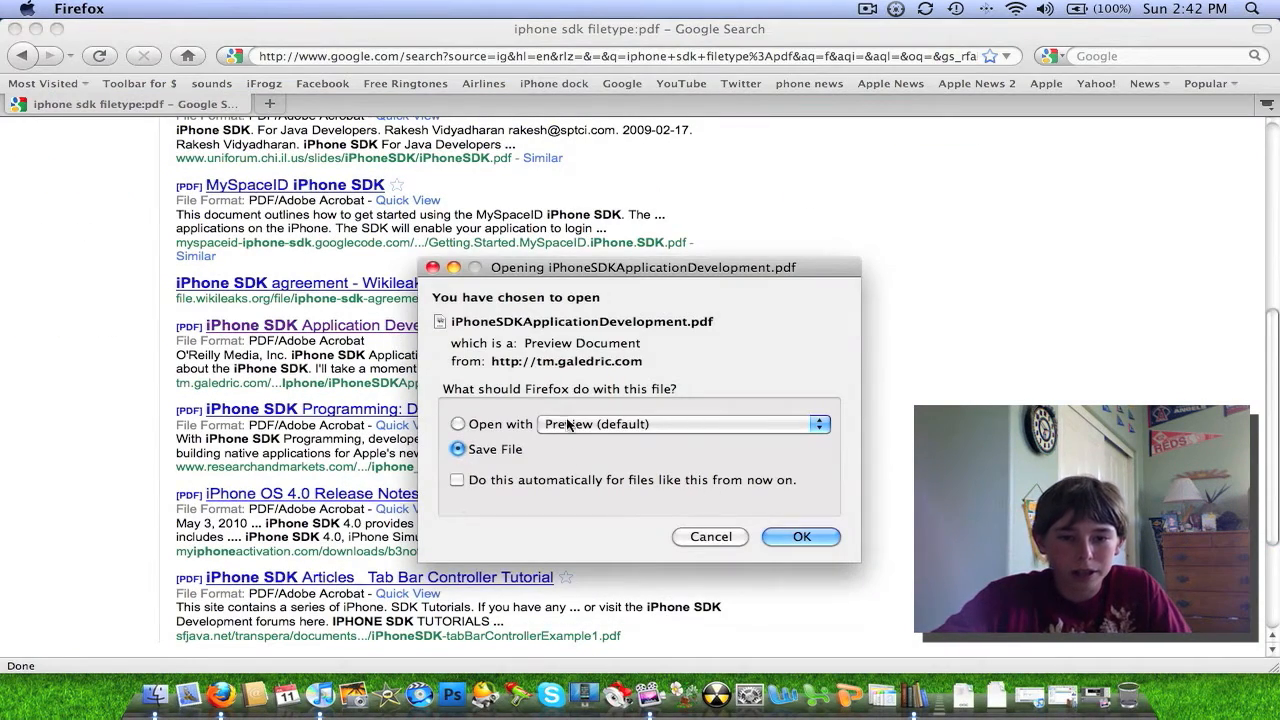
click(710, 537)
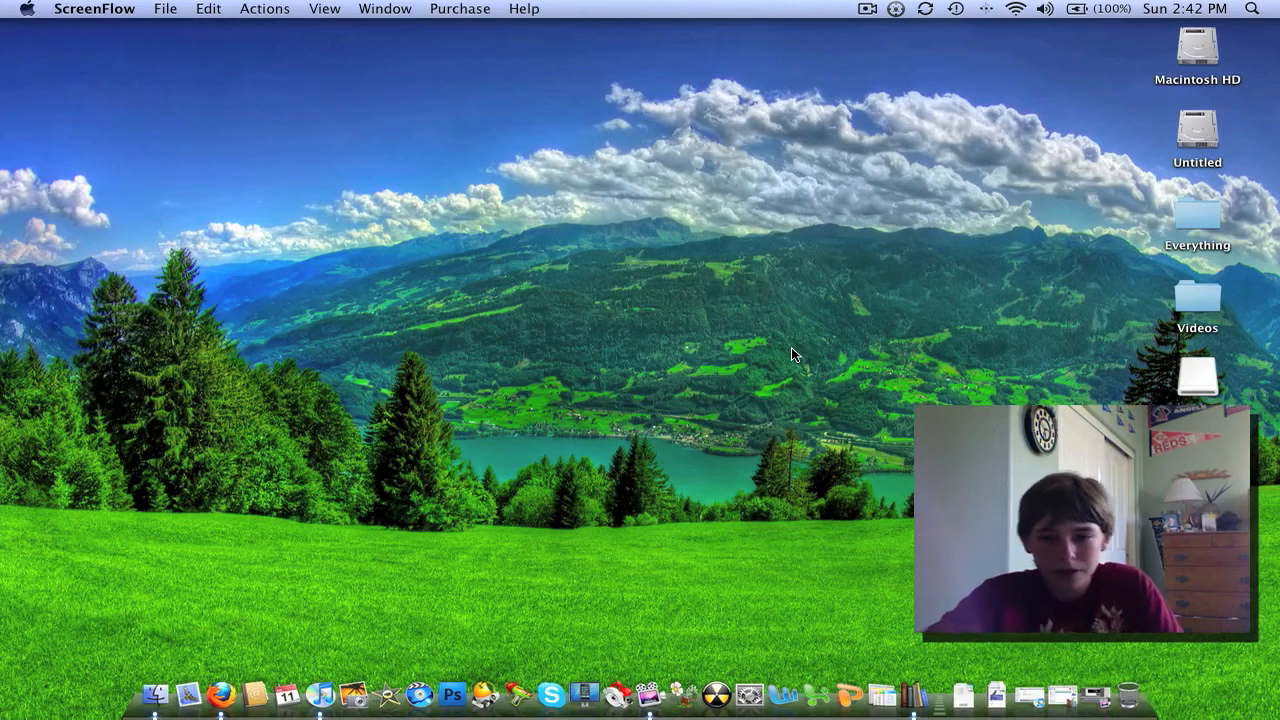
click(993, 693)
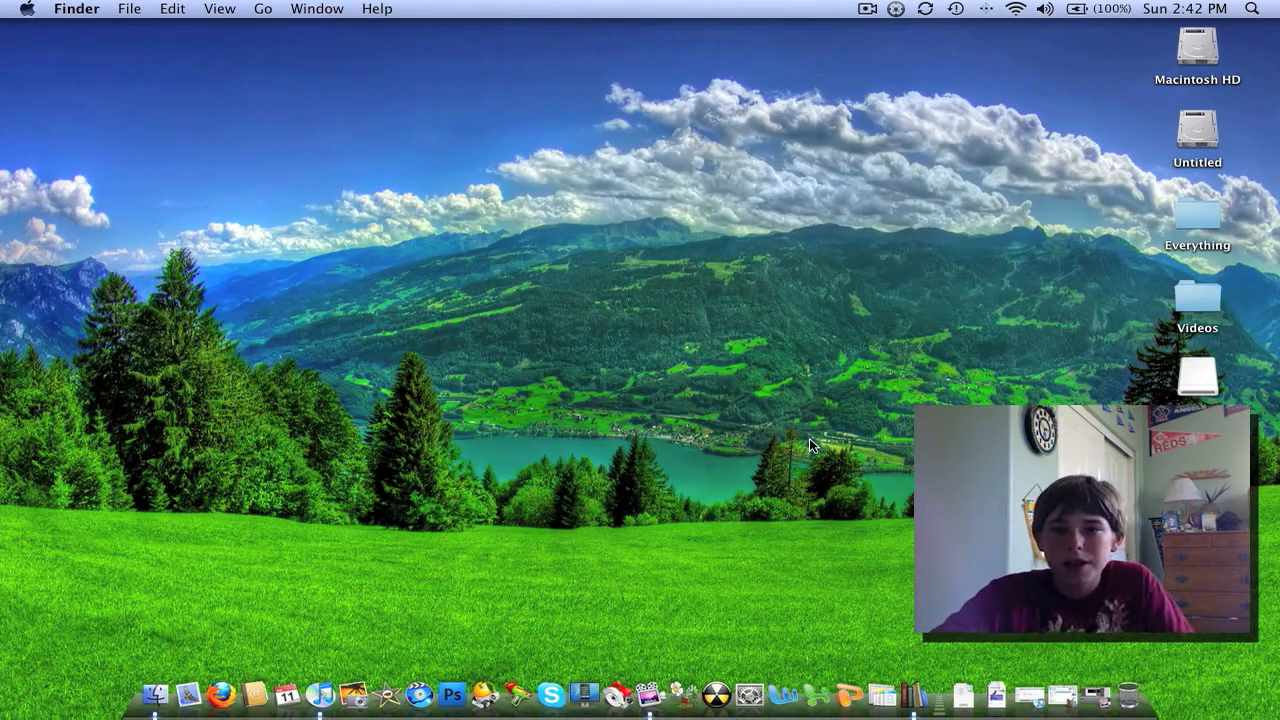
mouse_move(785, 335)
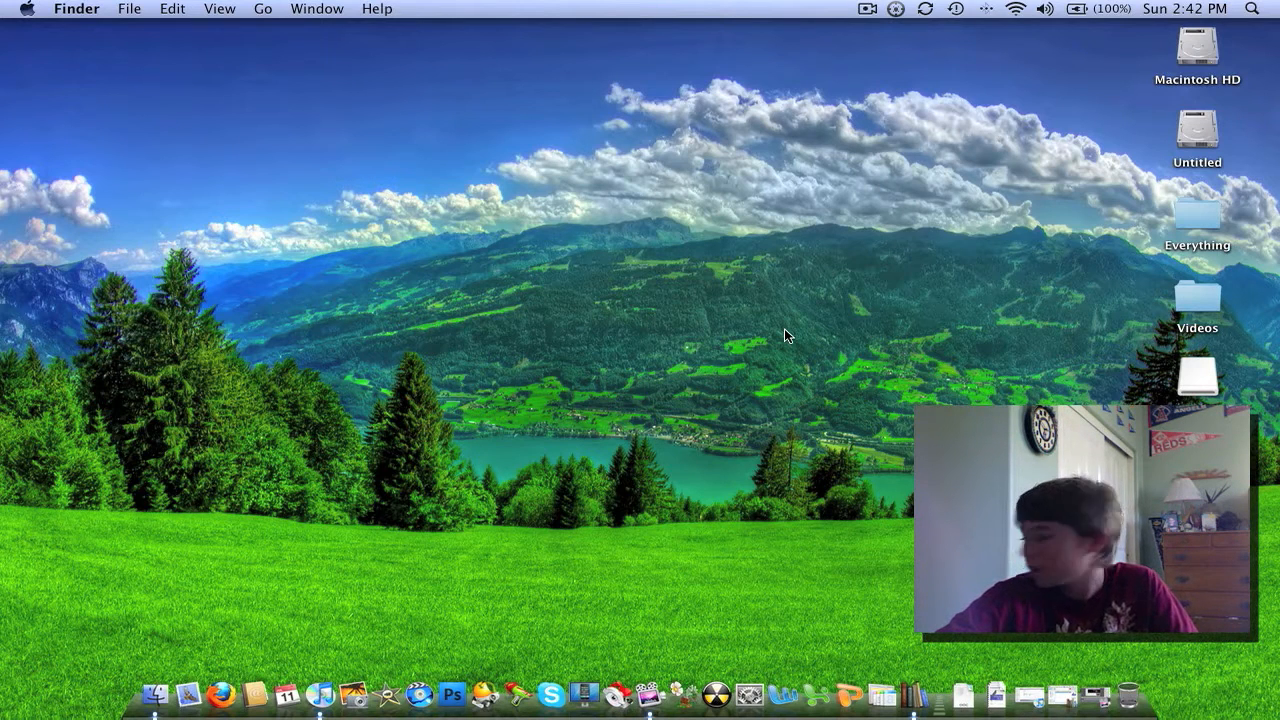
mouse_move(870, 336)
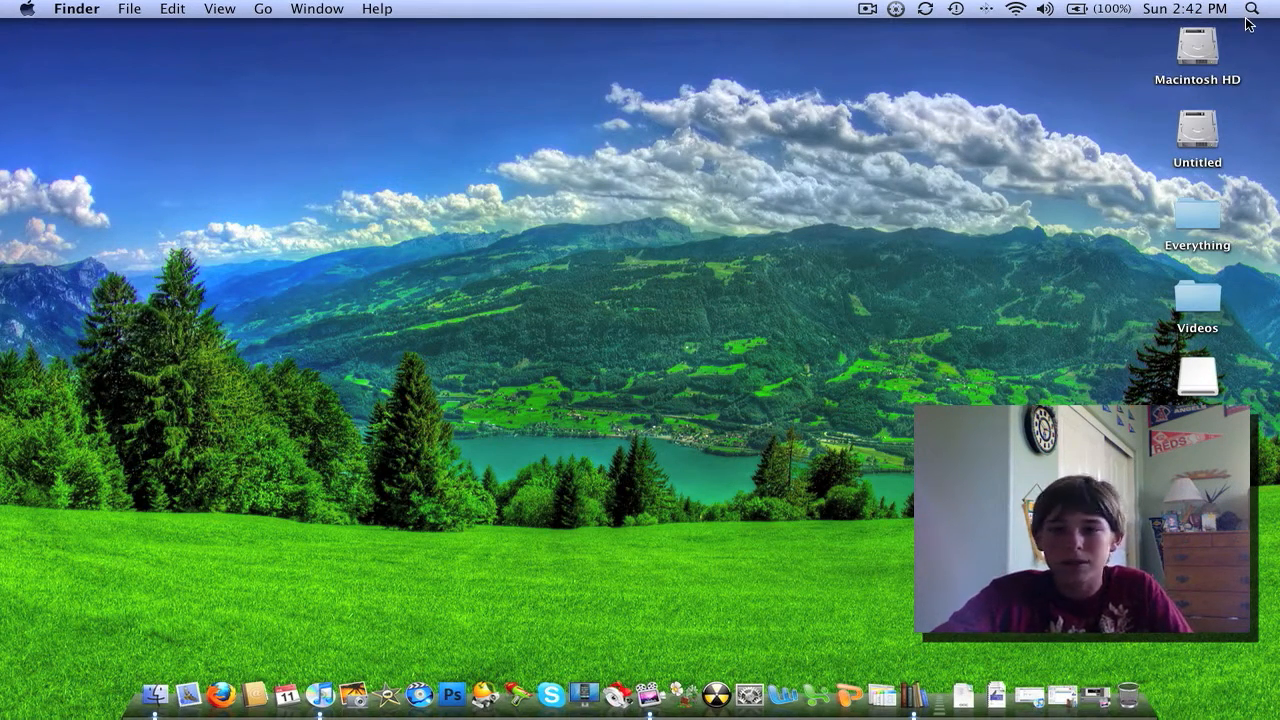
mouse_move(849, 490)
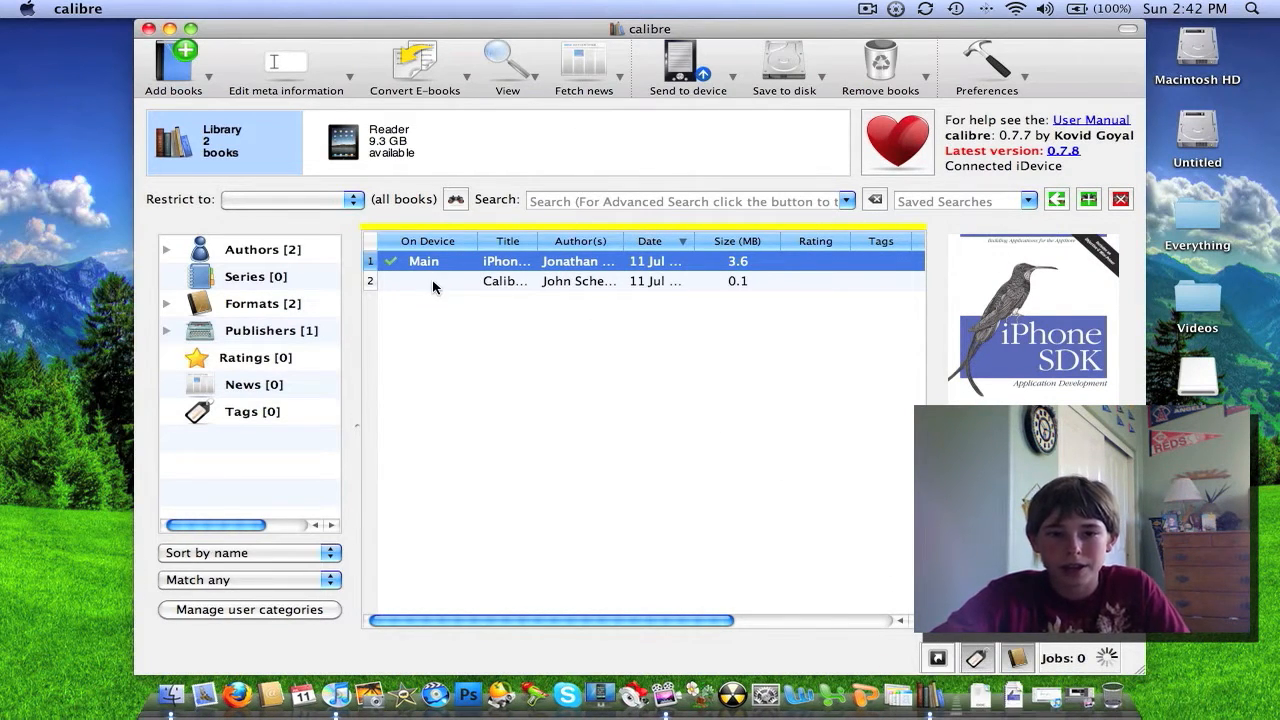
mouse_move(1160, 347)
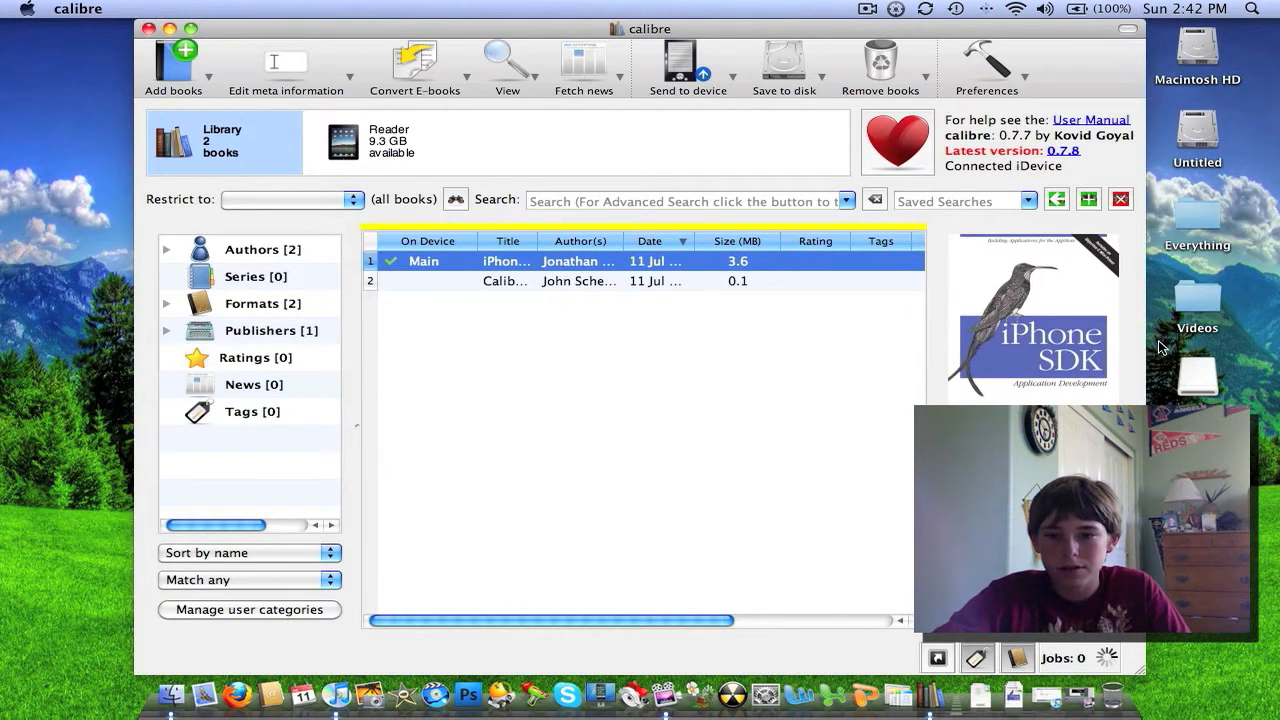
mouse_move(612, 291)
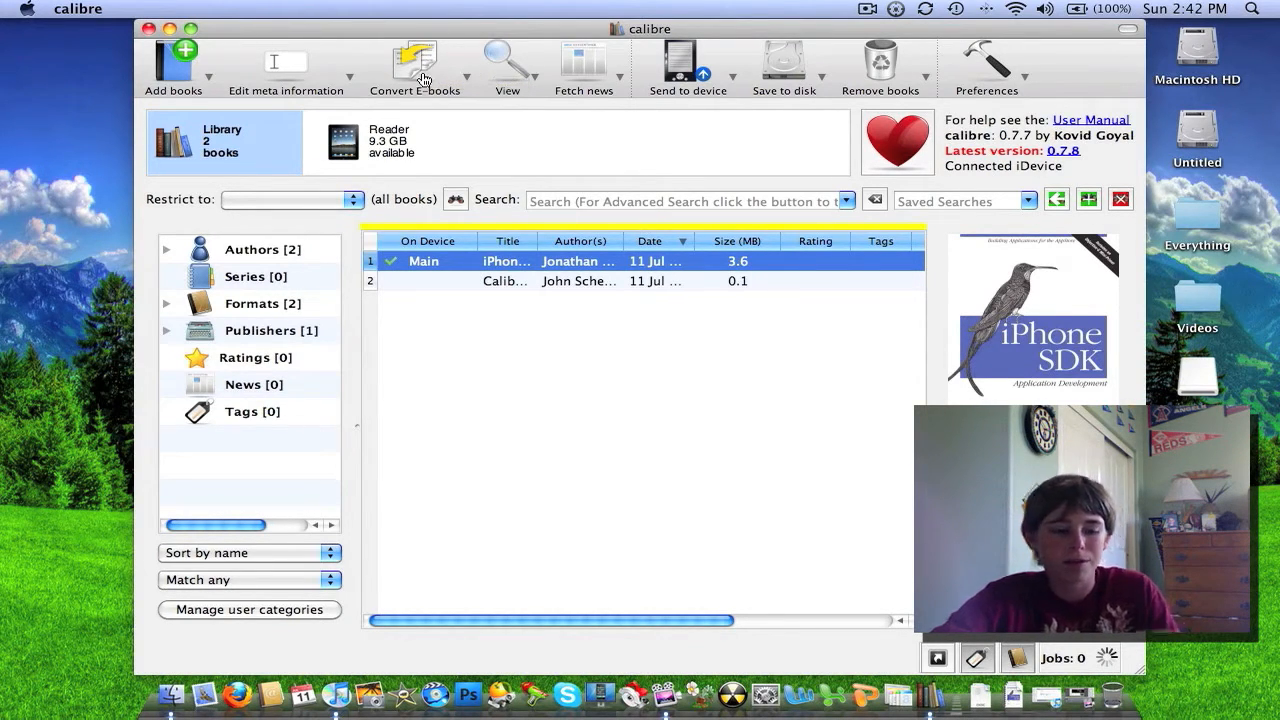
mouse_move(420, 70)
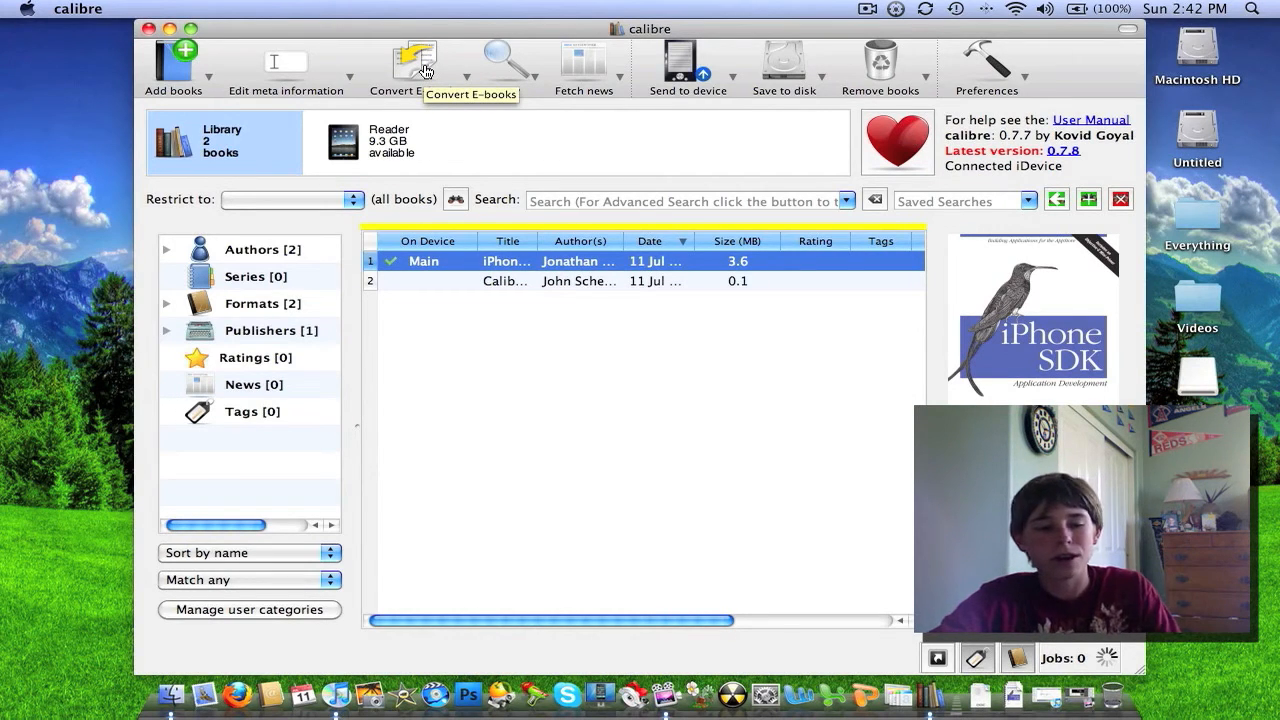
mouse_move(425, 68)
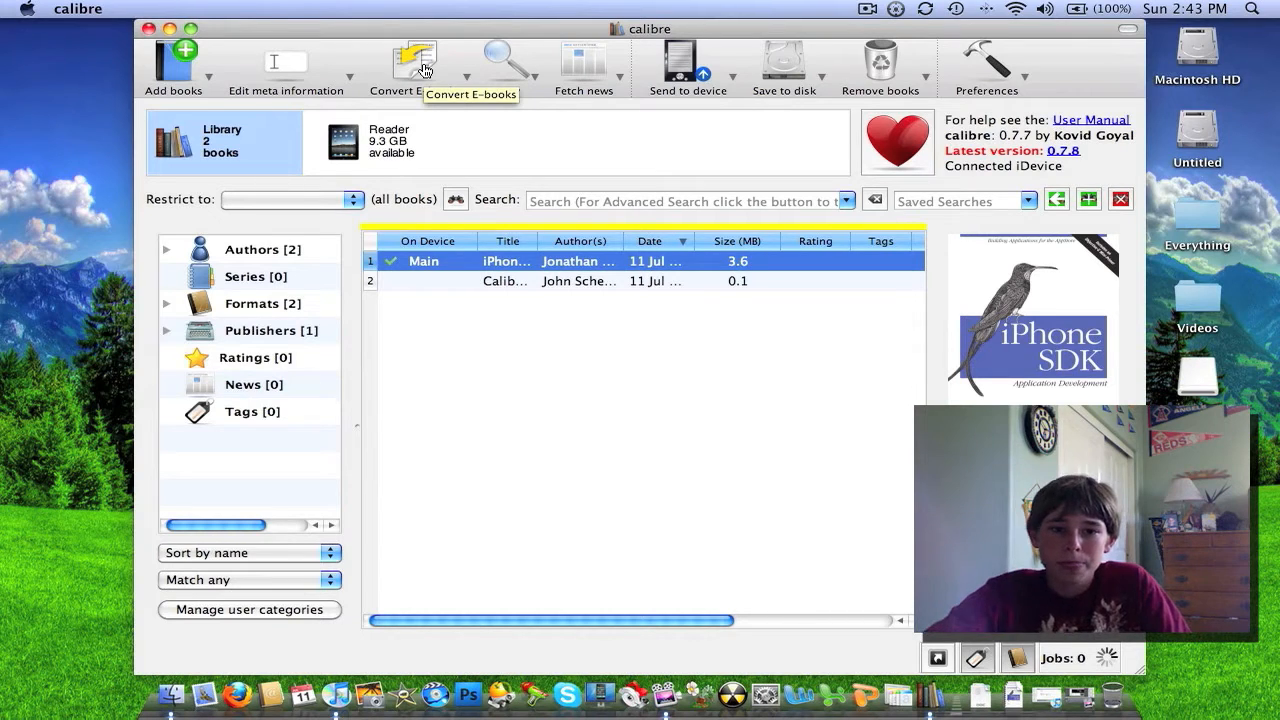
mouse_move(445, 453)
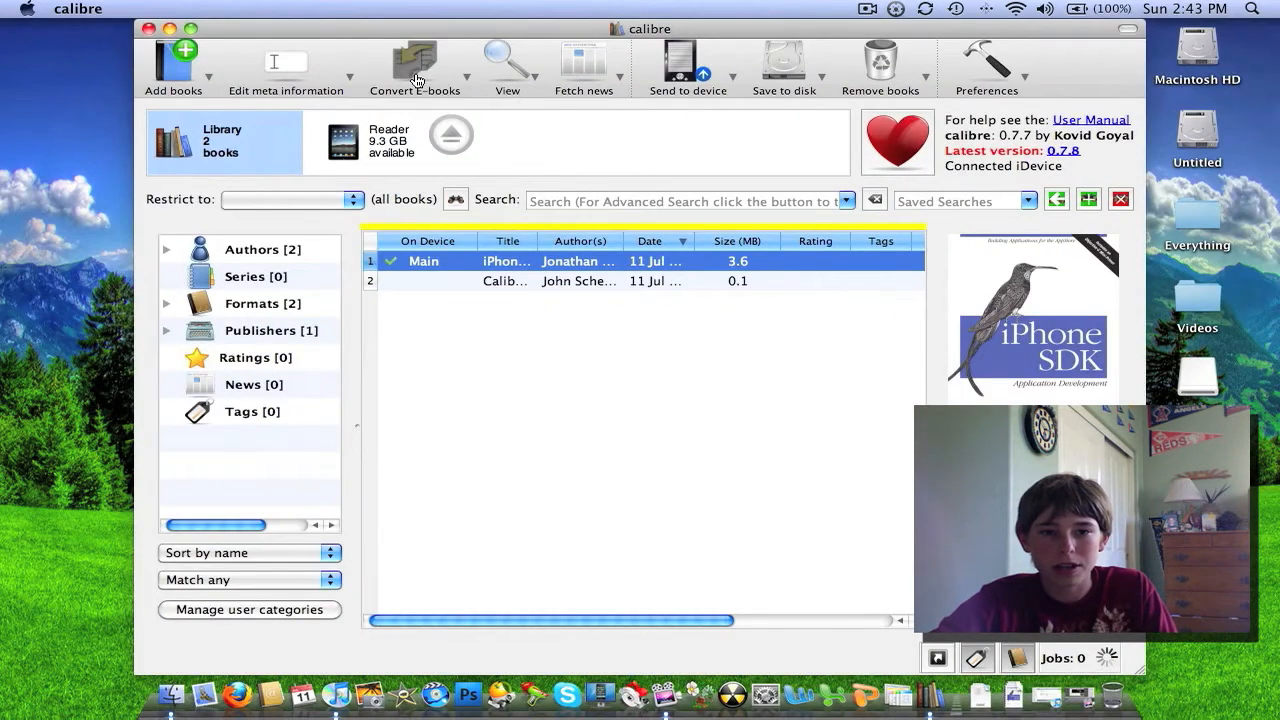
Step: Convert iPhone SDK Application Development with EPUB as the output format
click(414, 62)
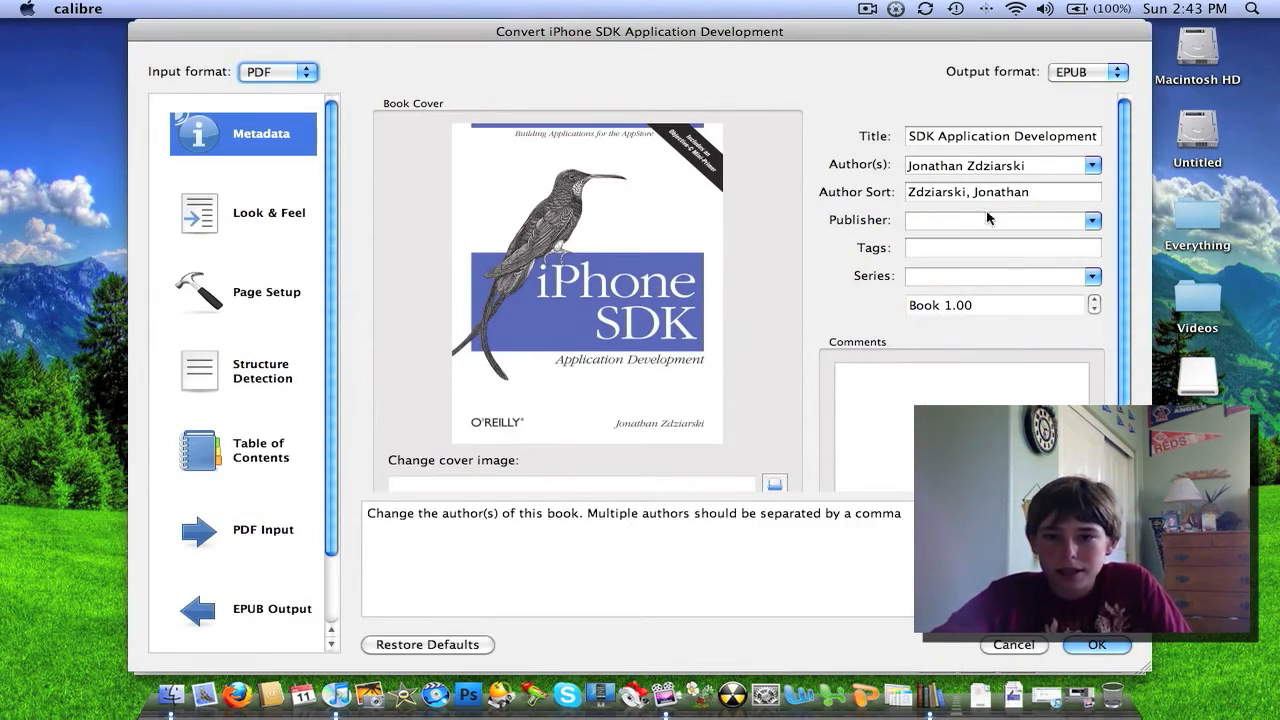
mouse_move(615, 343)
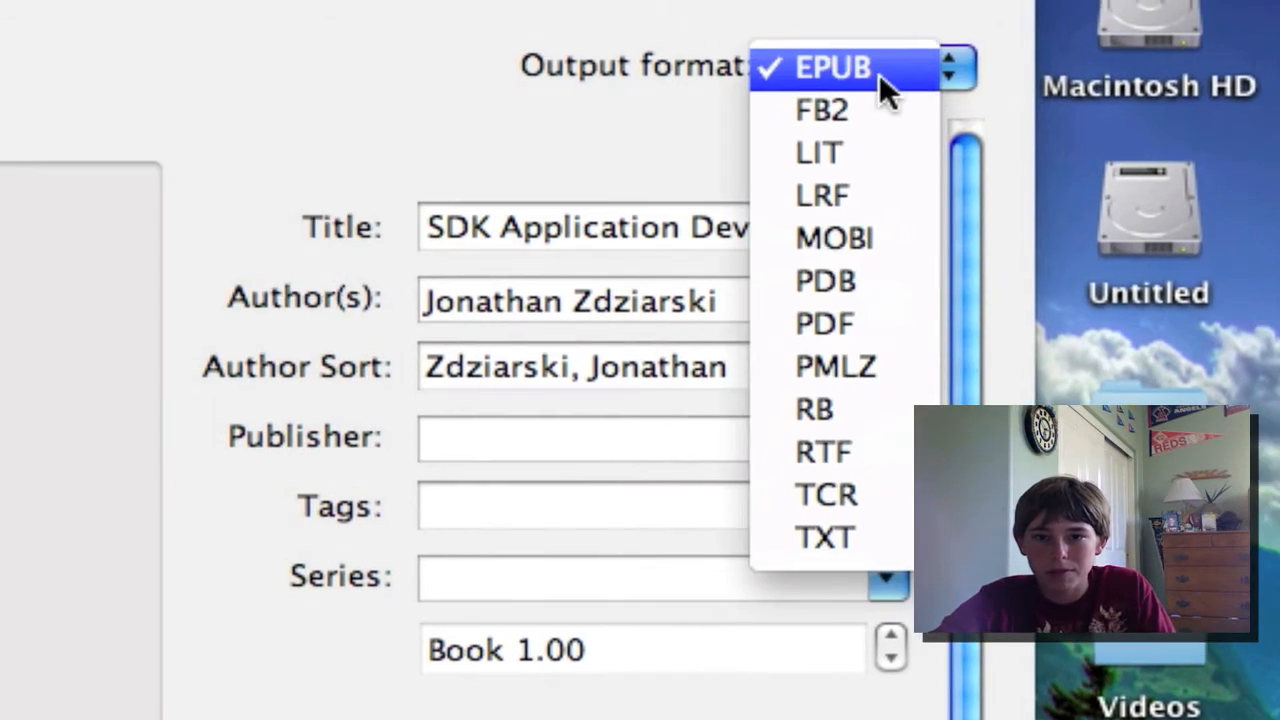
click(834, 67)
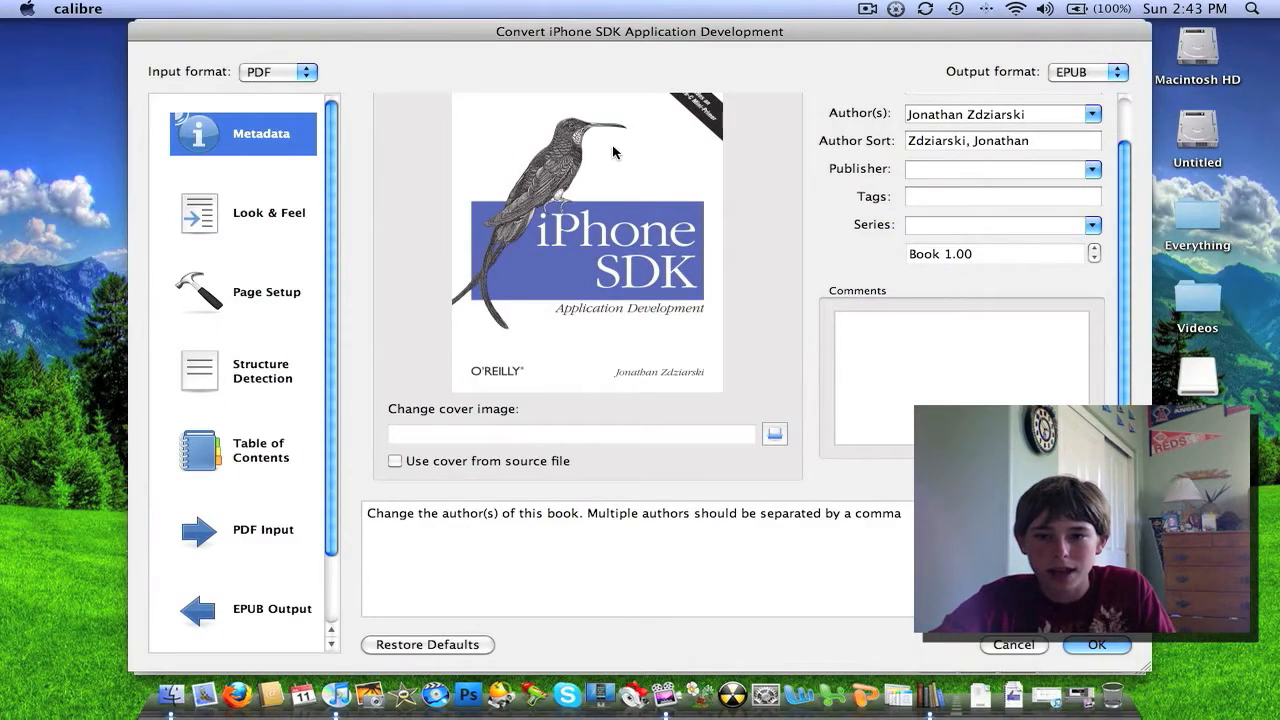
mouse_move(1097, 645)
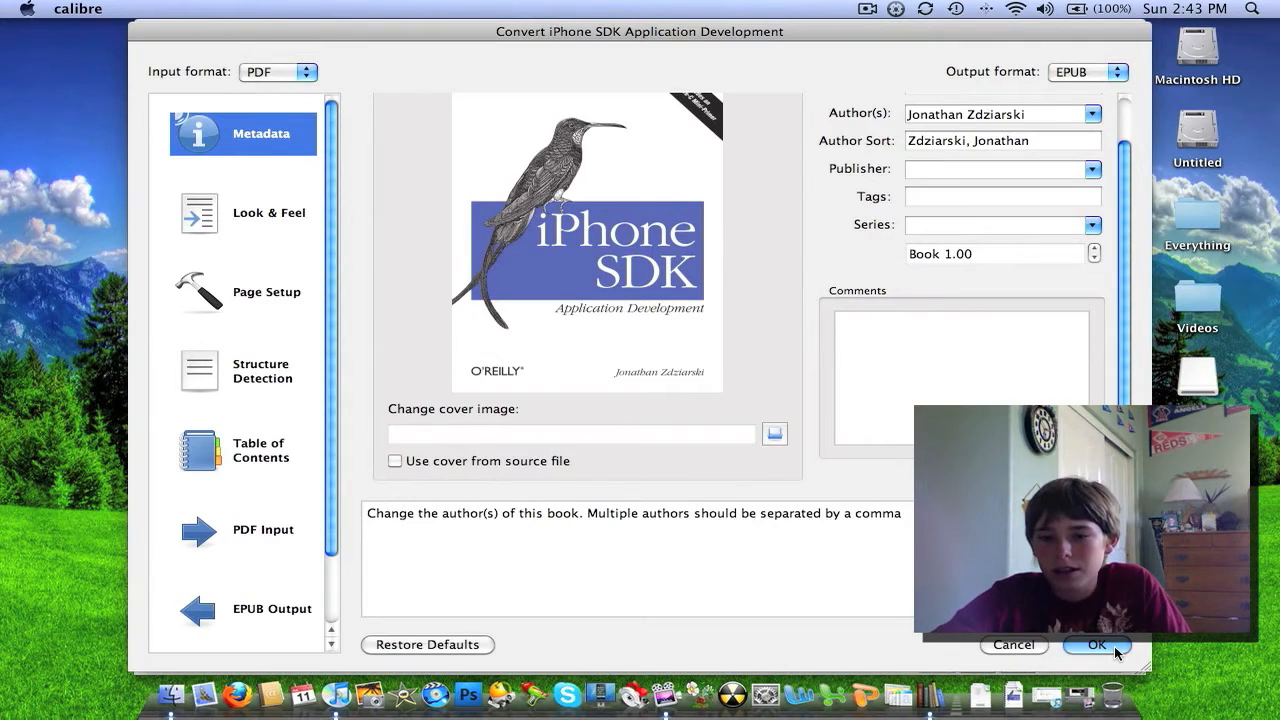
click(1096, 644)
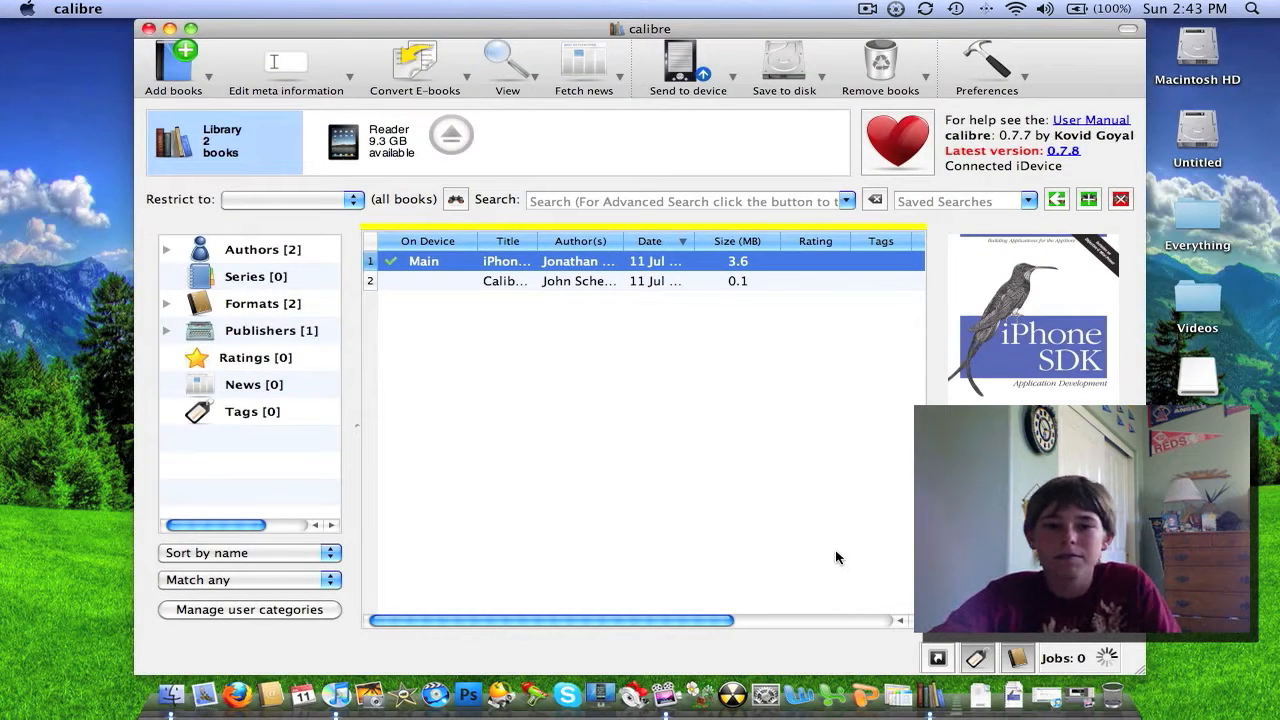
mouse_move(854, 372)
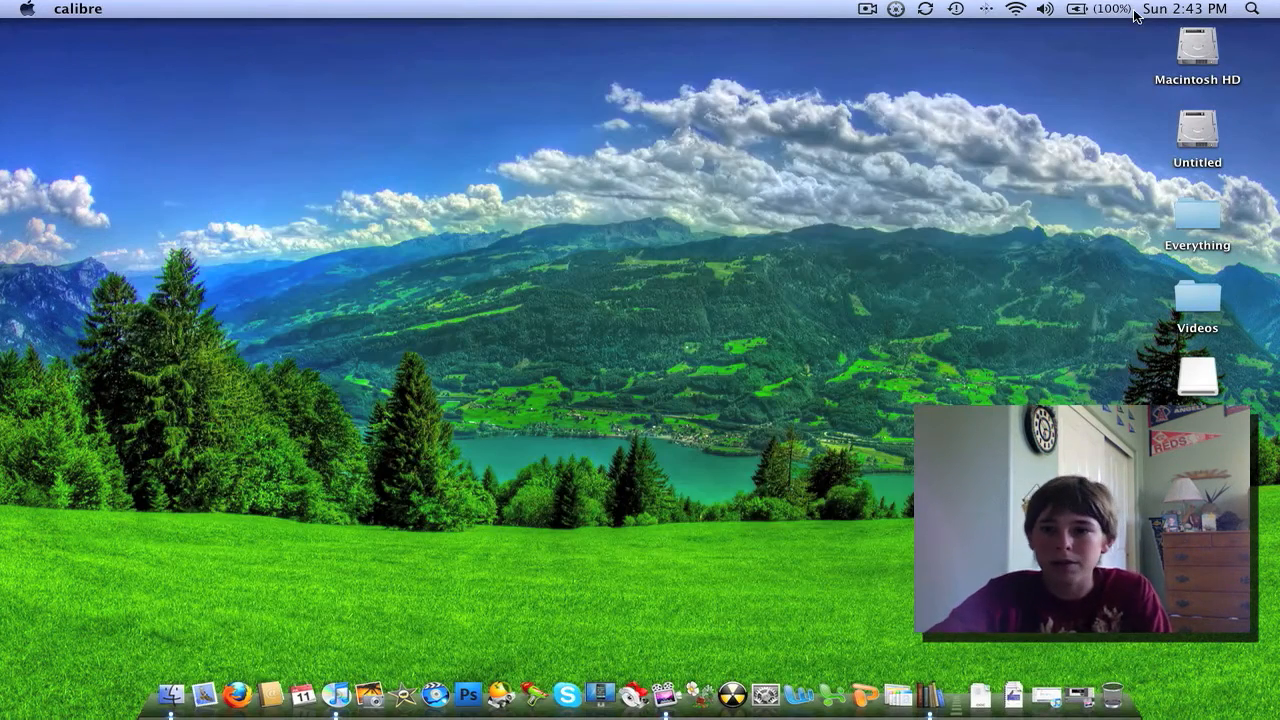
Step: Find 'librar' with Spotlight and open the Calibre Library folder
click(1251, 9)
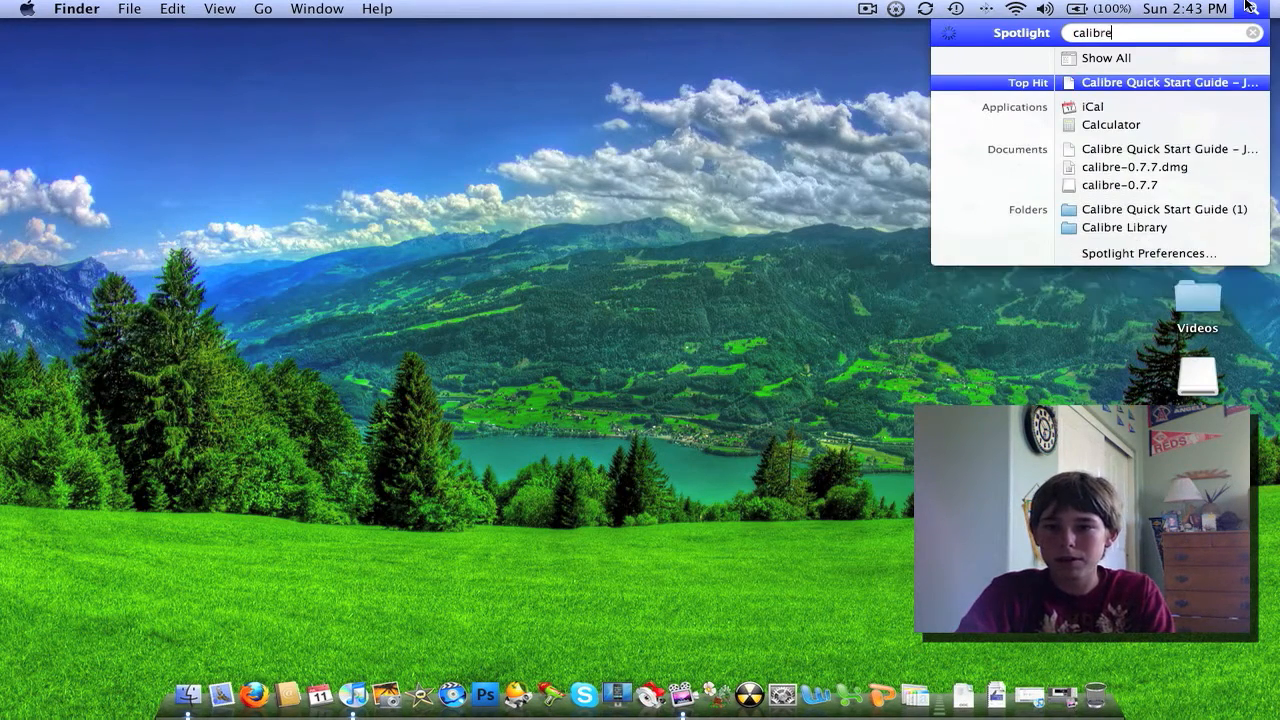
text(library)
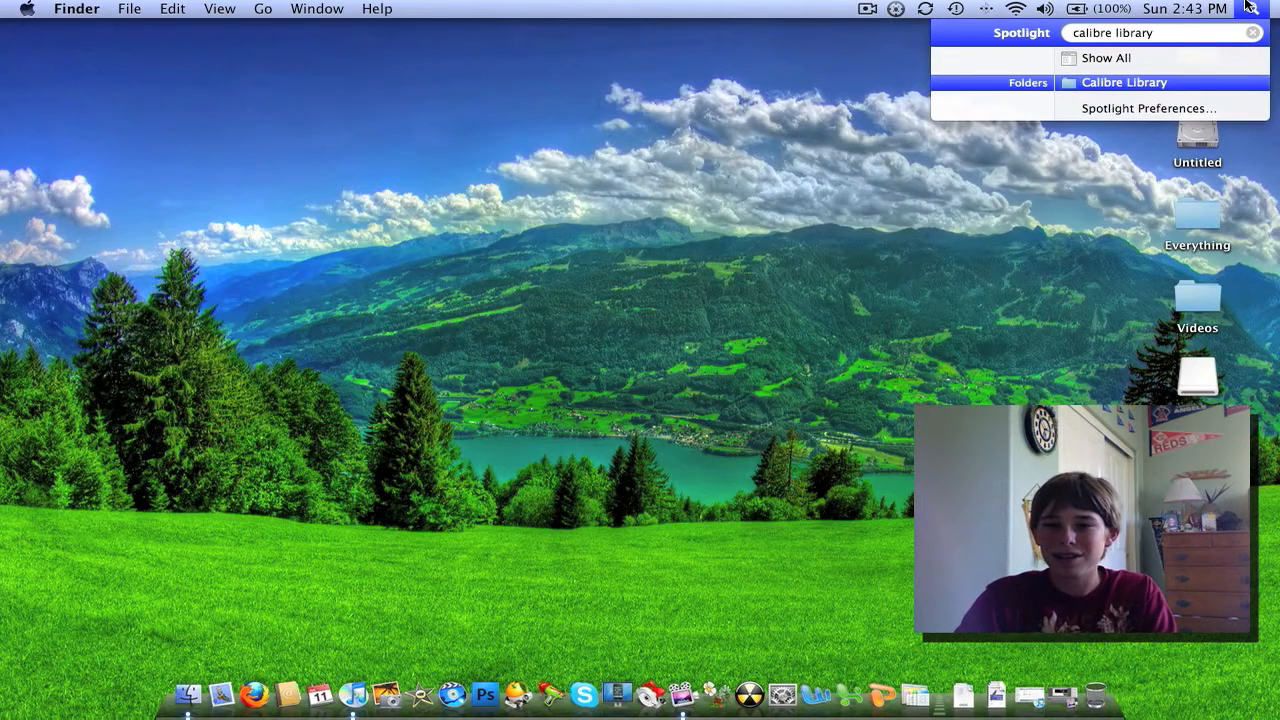
click(1124, 82)
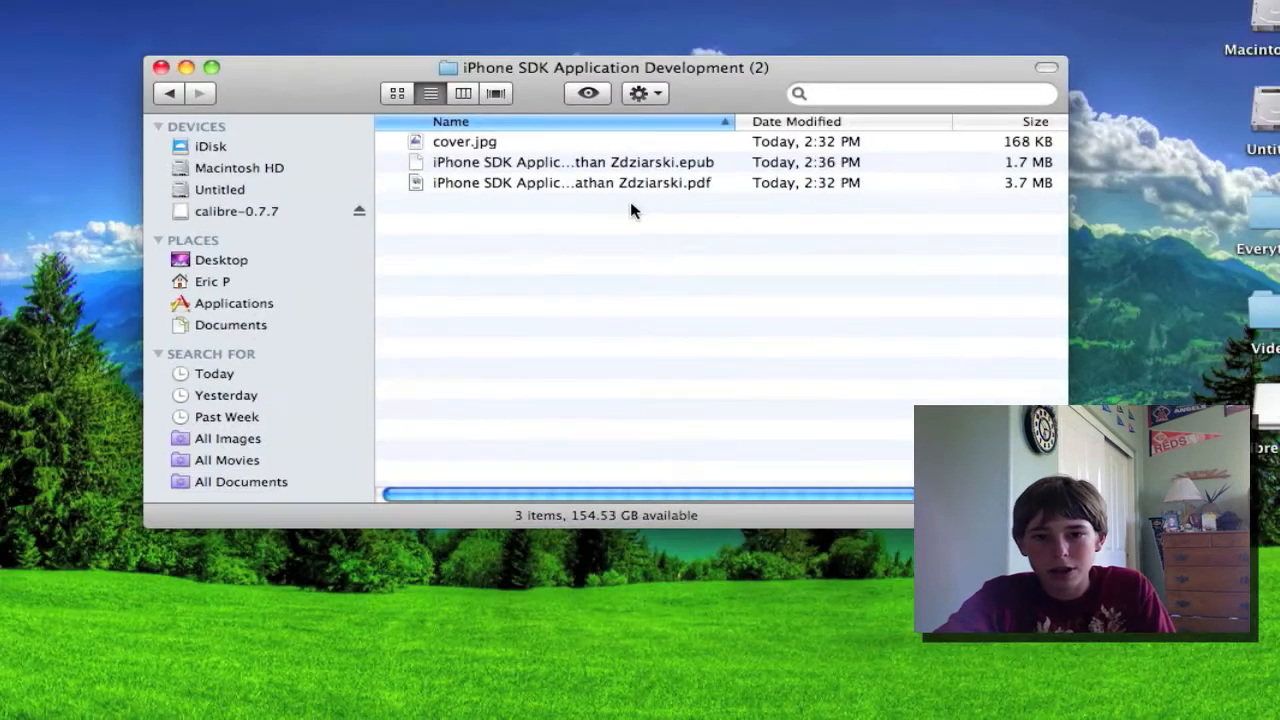
Step: Select the converted iPhone SDK .epub file and switch to iTunes
click(600, 162)
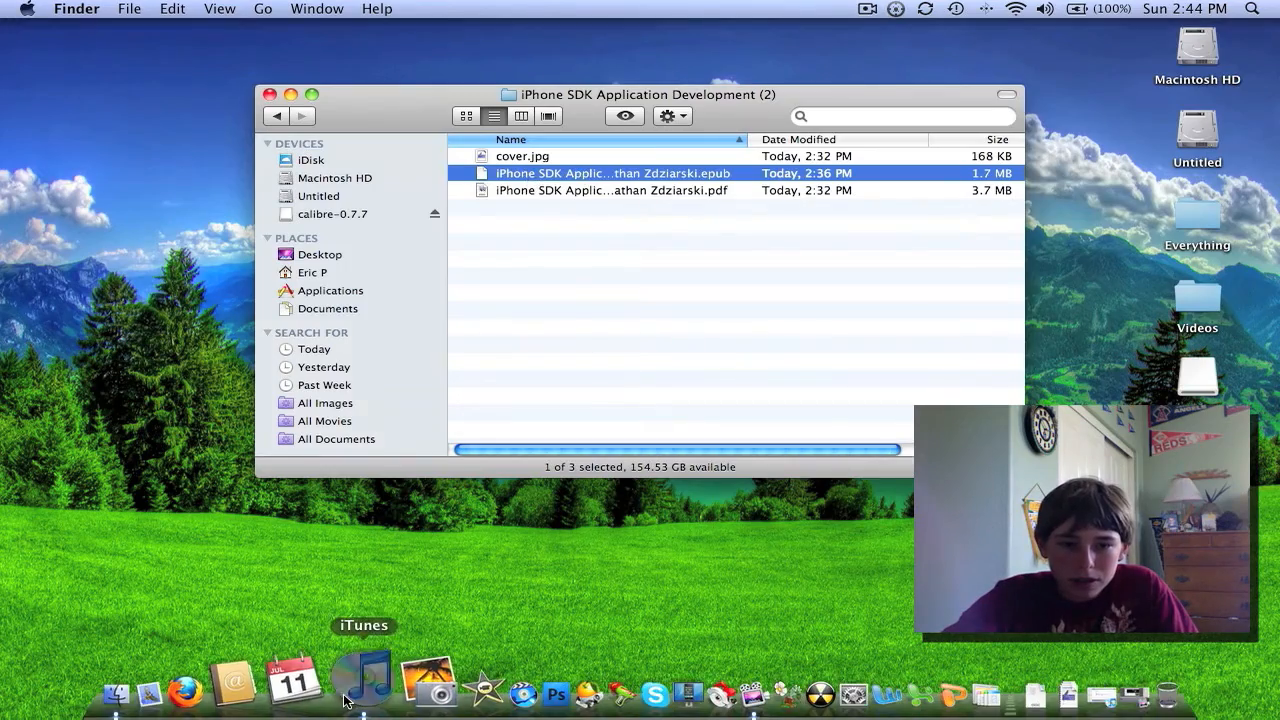
click(362, 684)
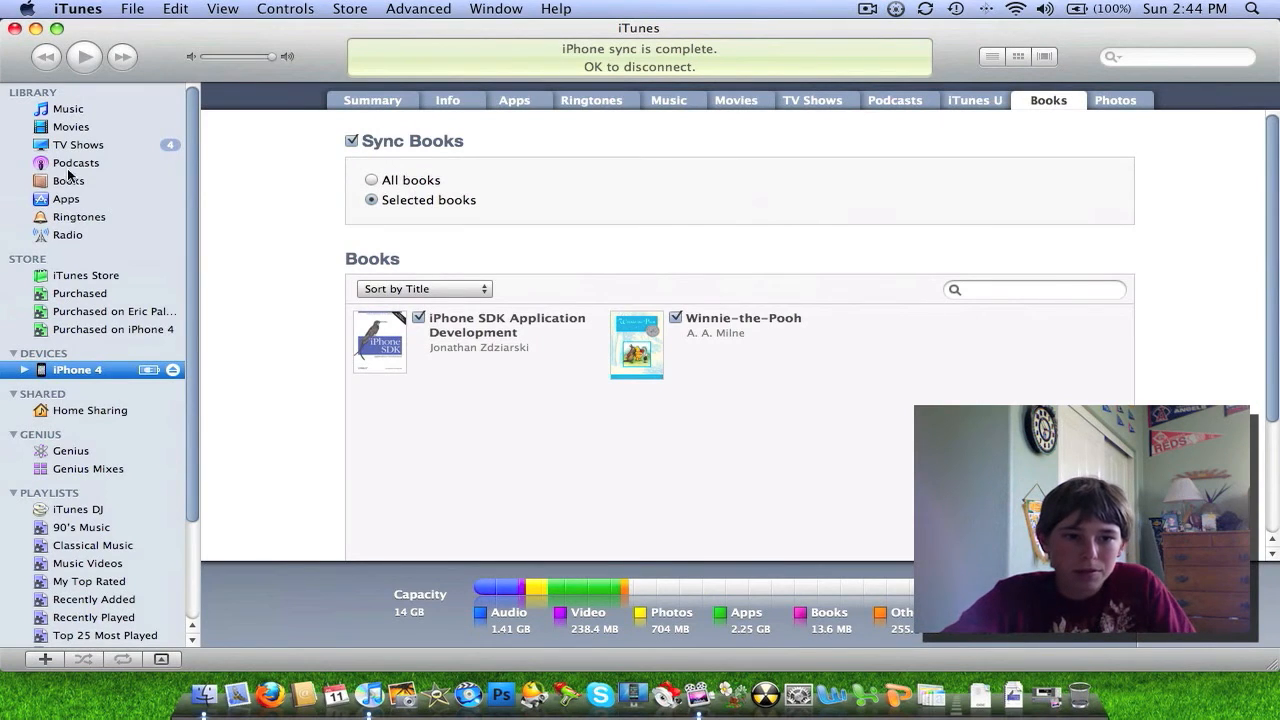
Step: Show the iTunes Books library with iPhone SDK Application Development and Winnie-the-Pooh
click(69, 180)
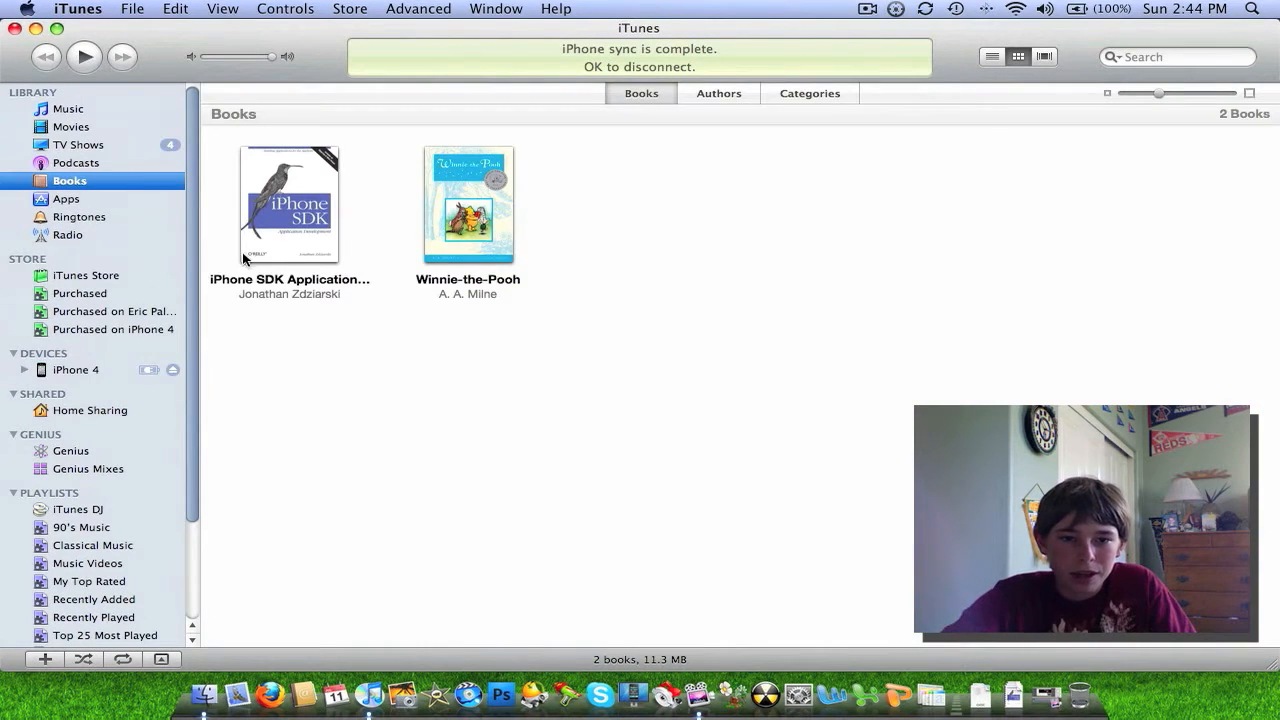
mouse_move(97, 365)
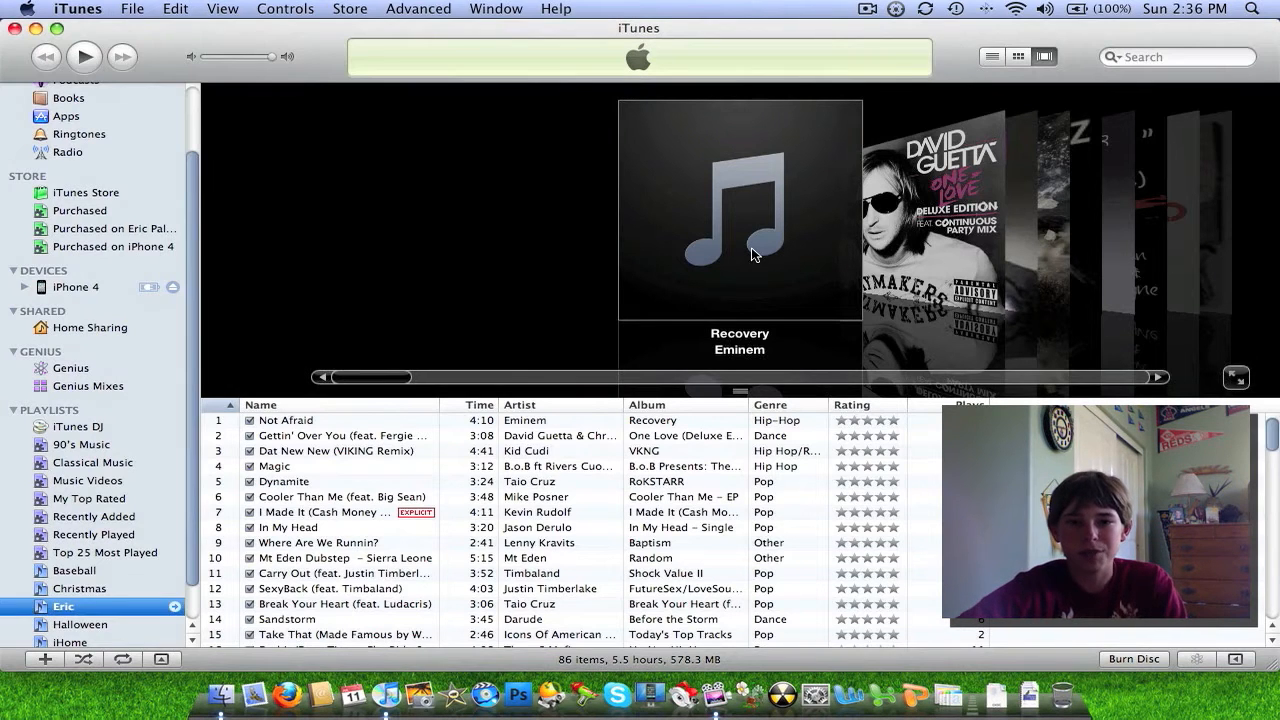
scroll(up, 3)
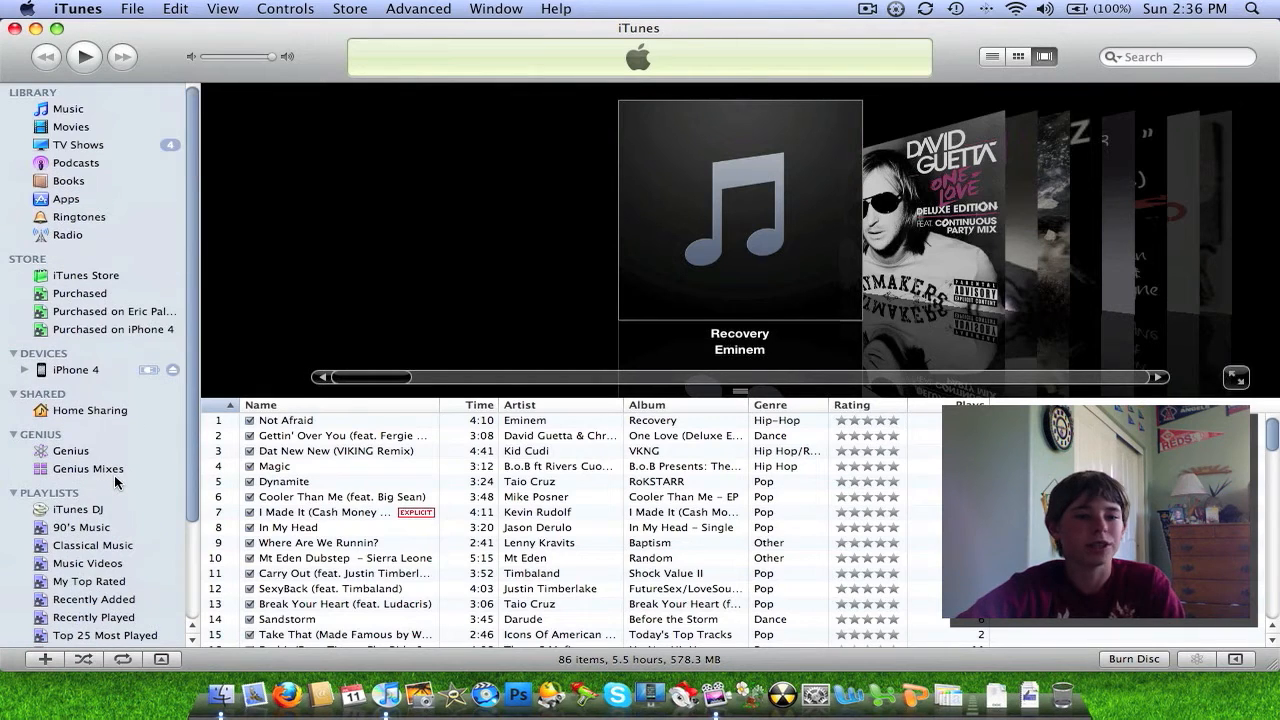
mouse_move(586, 86)
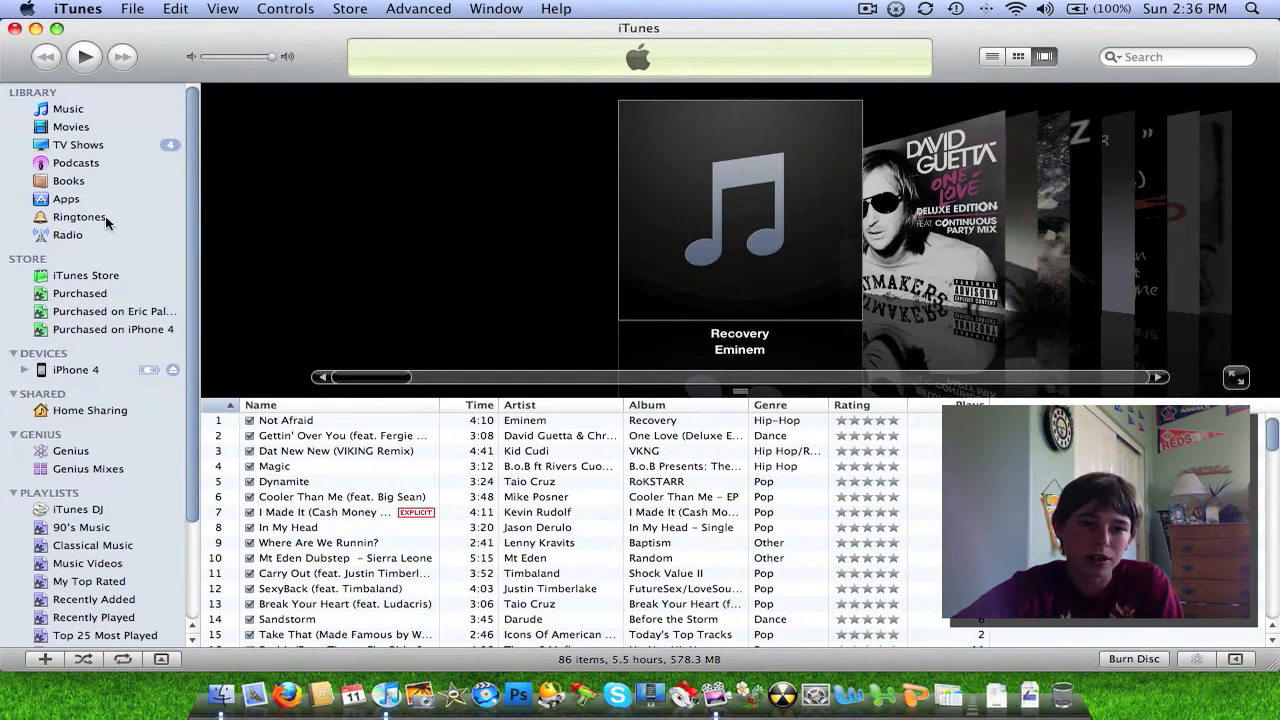
click(68, 181)
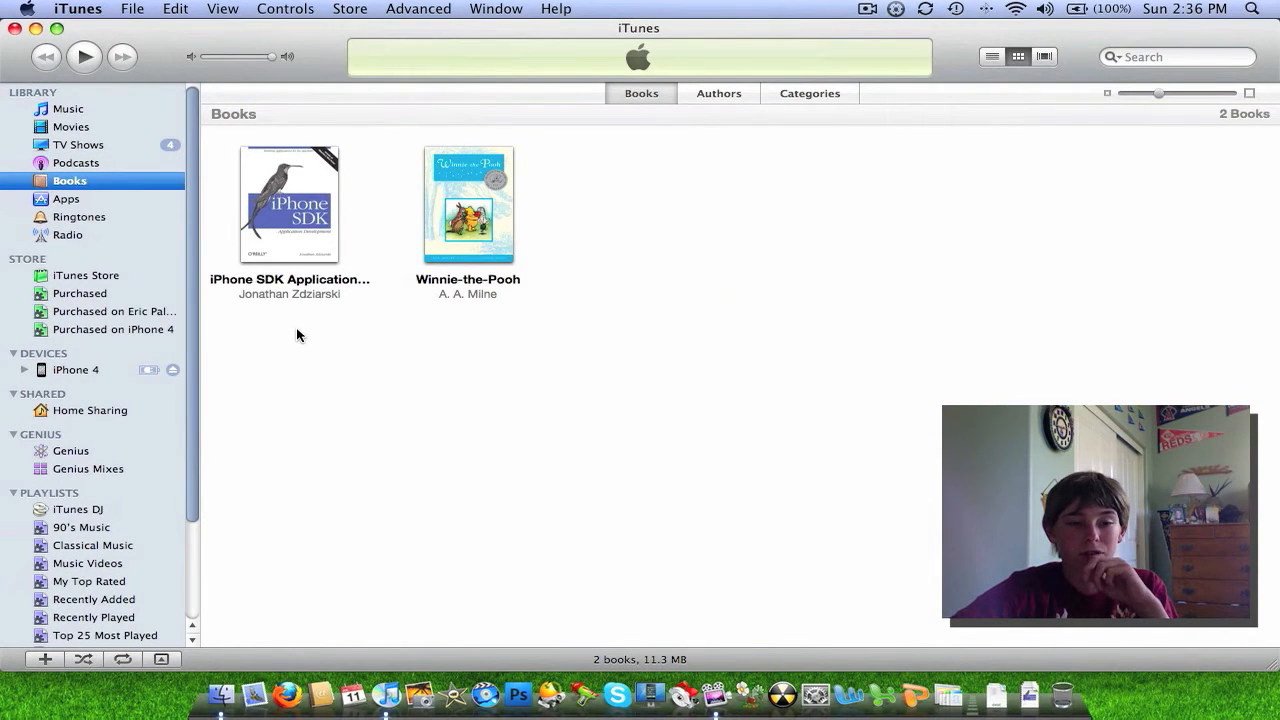
mouse_move(100, 378)
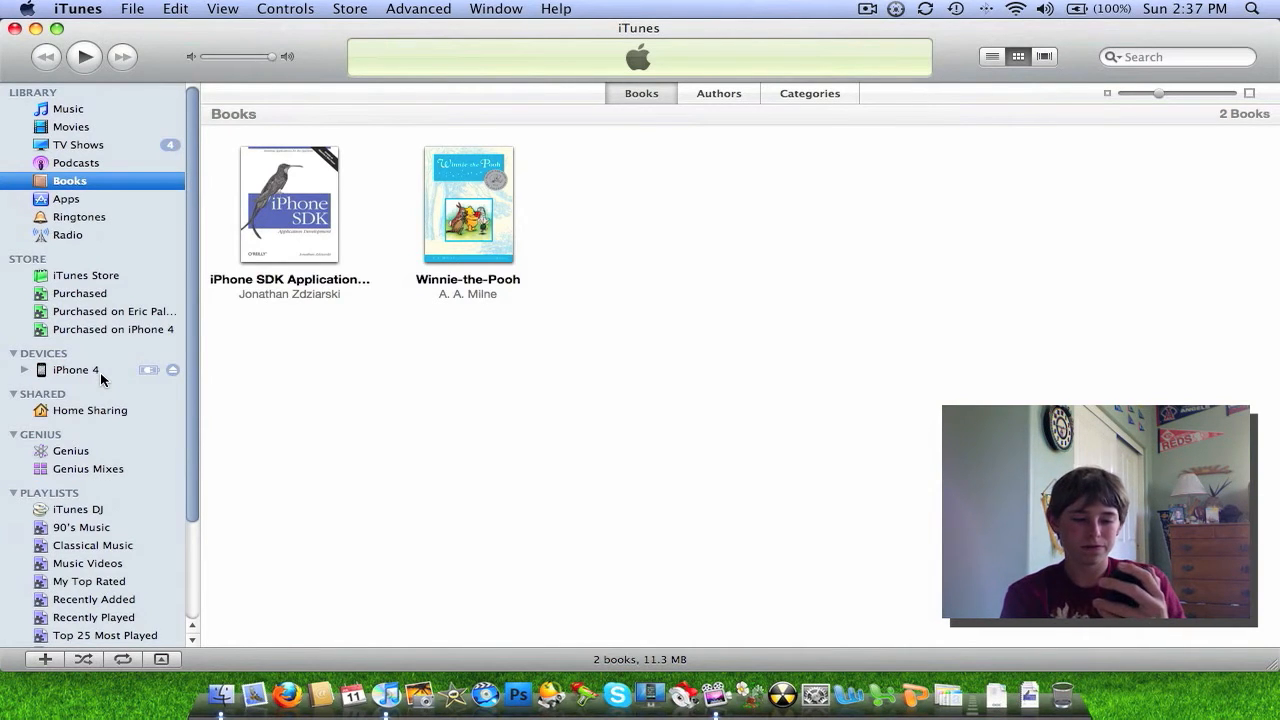
mouse_move(10, 410)
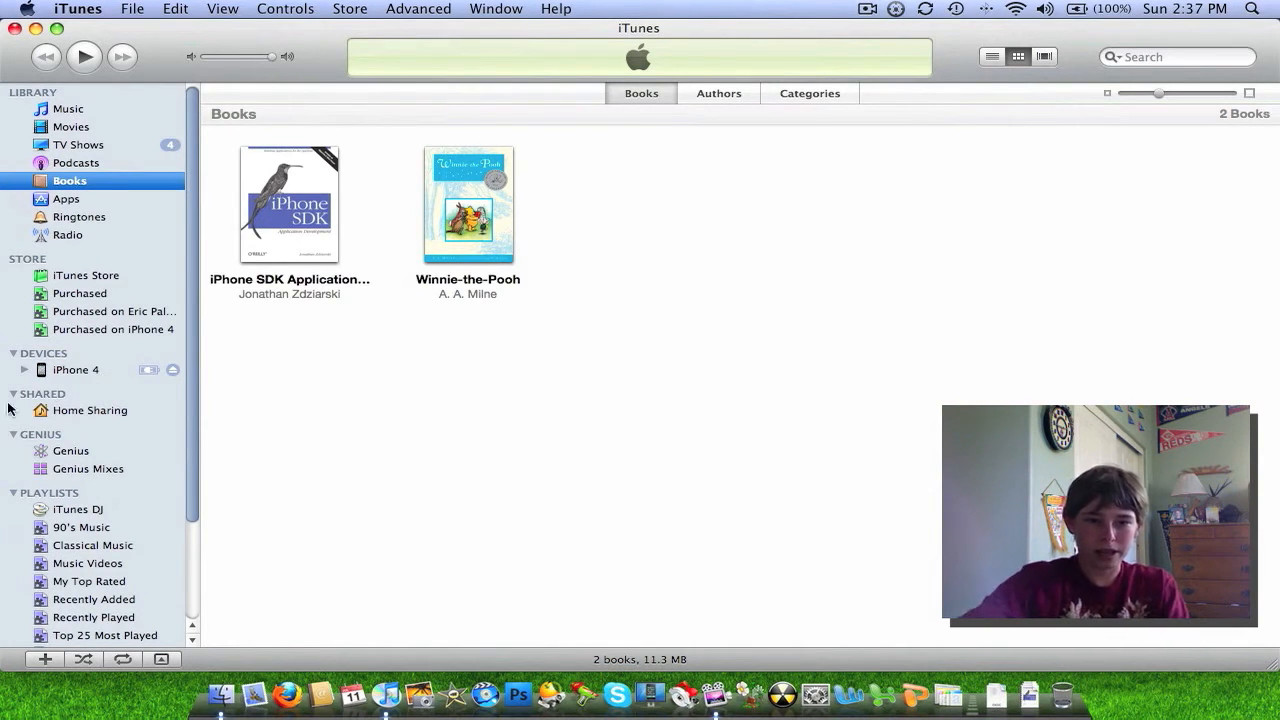
Step: Open the iPhone 4's Books sync settings with both books checked
click(77, 370)
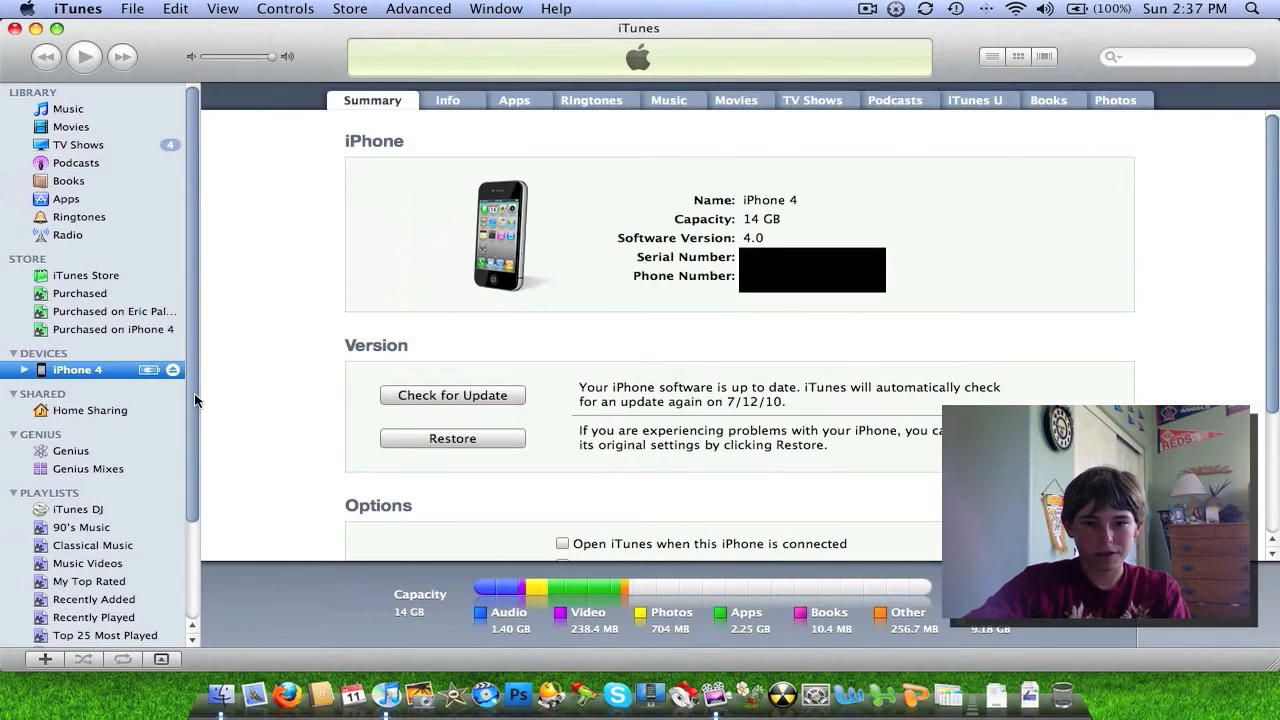
mouse_move(755, 117)
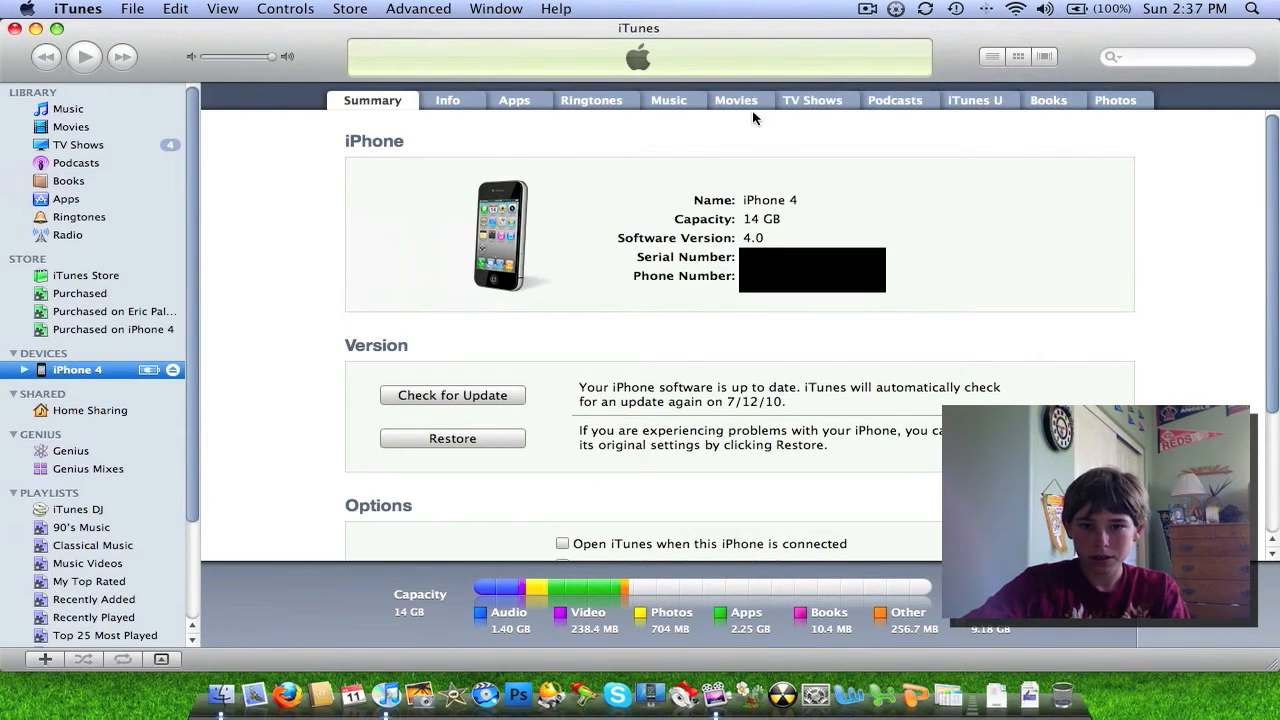
click(973, 99)
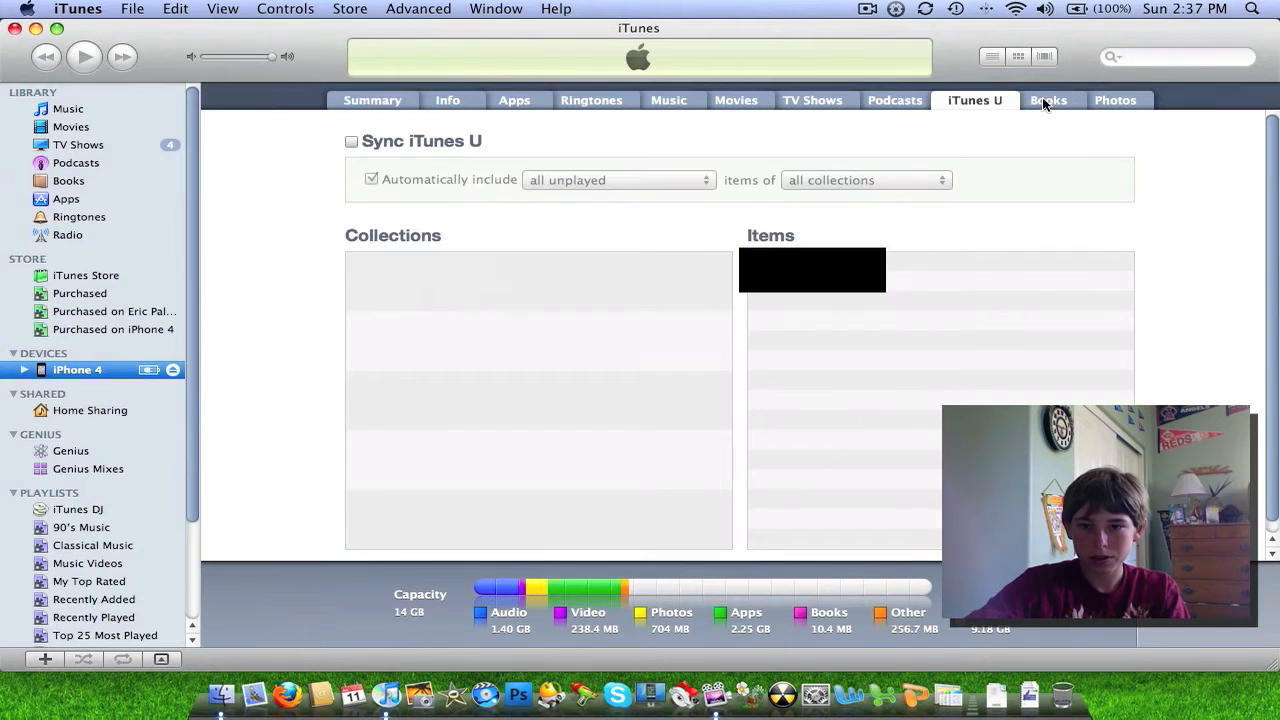
click(1048, 99)
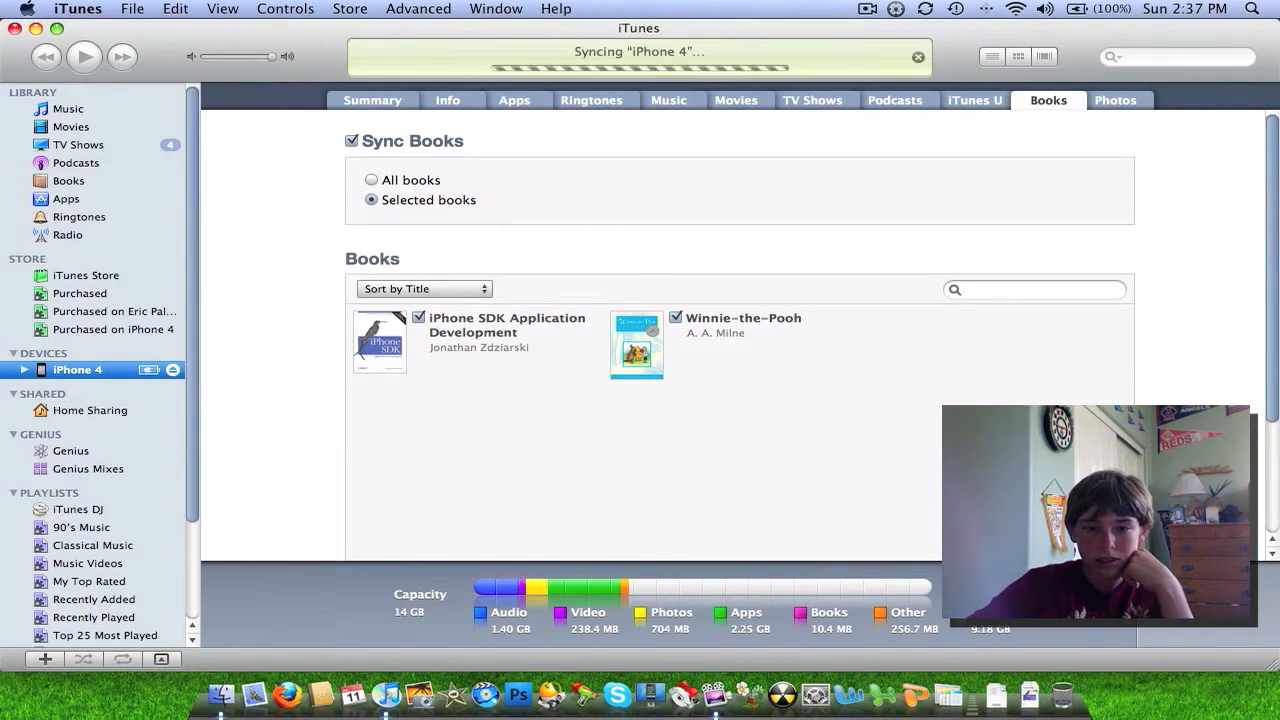
mouse_move(1073, 391)
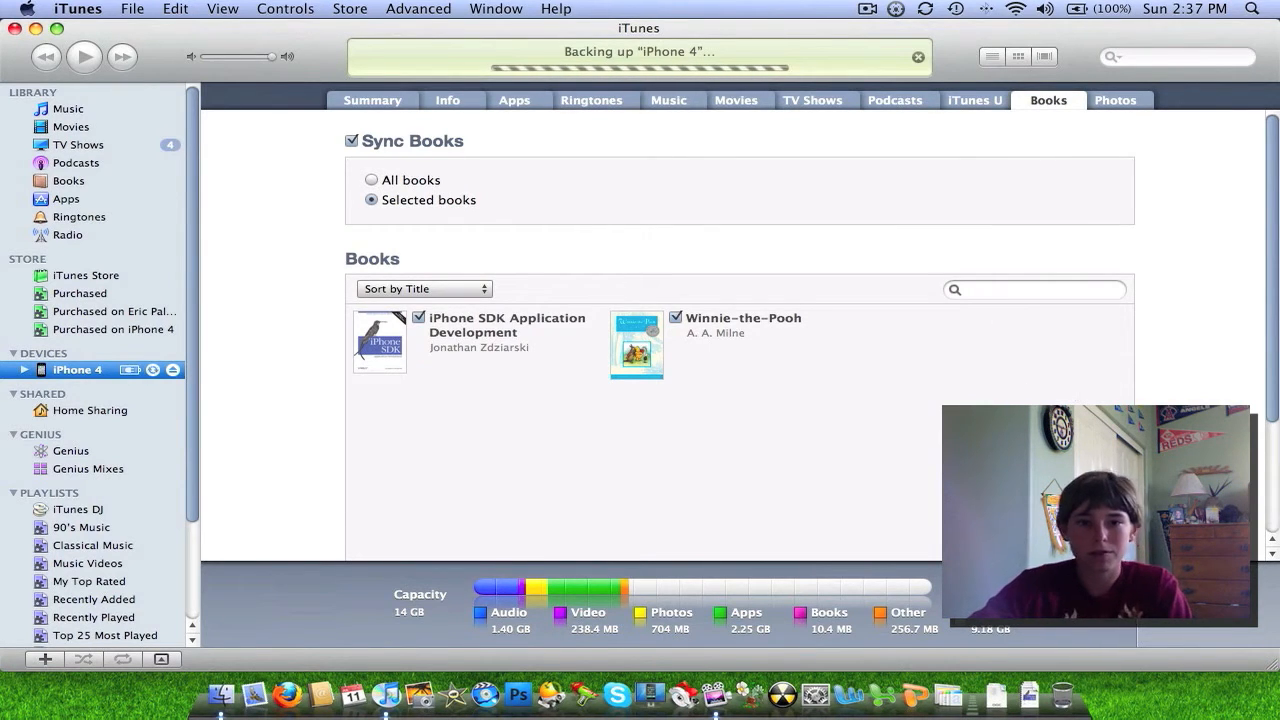
mouse_move(743, 272)
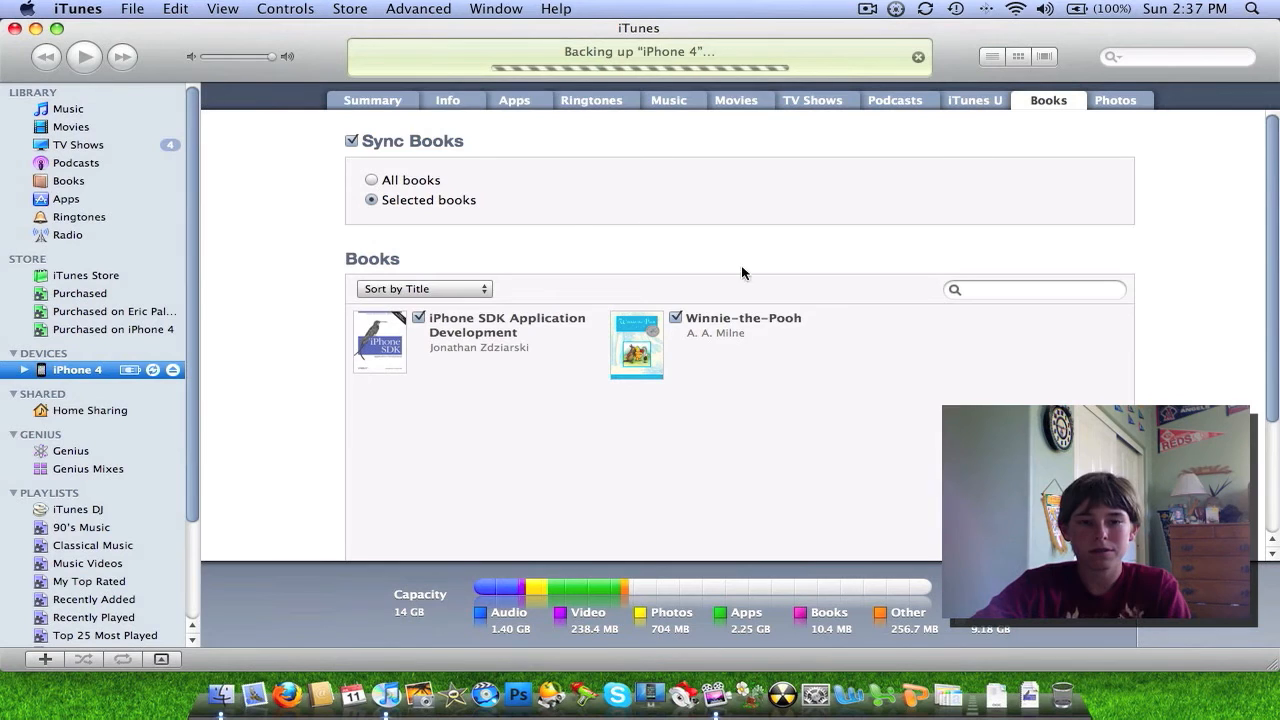
mouse_move(689, 283)
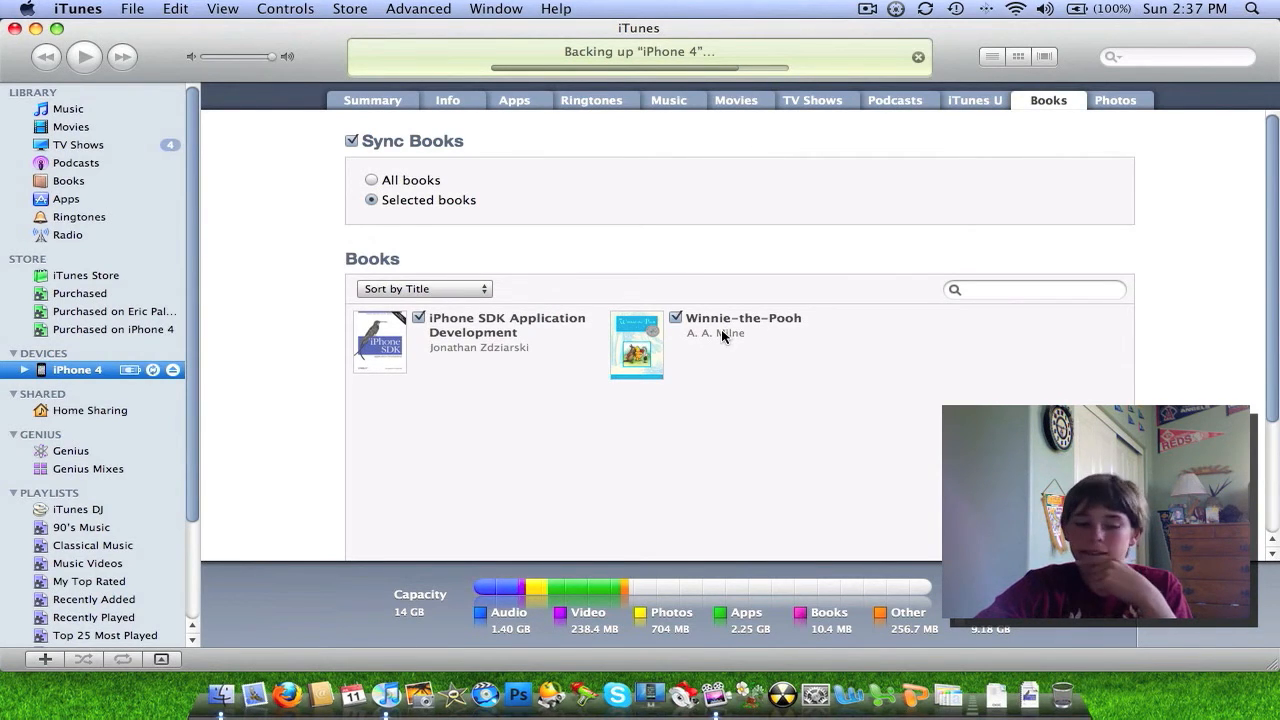
mouse_move(847, 376)
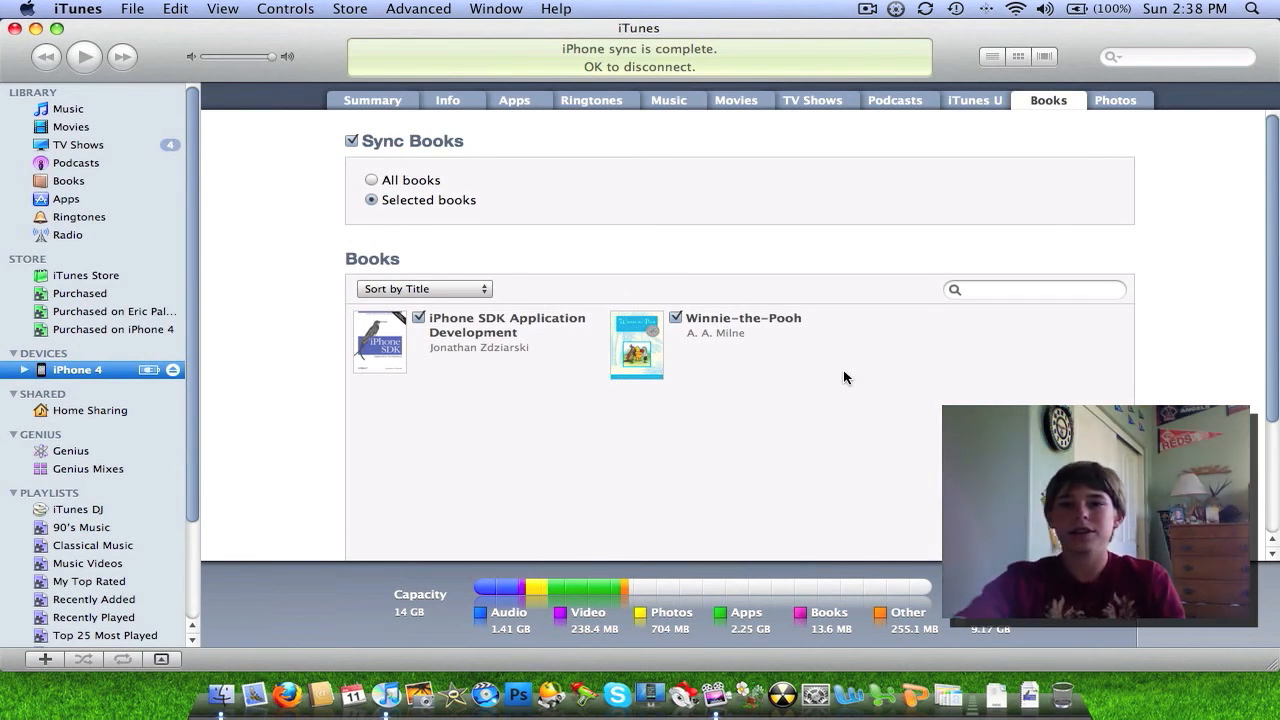
mouse_move(830, 396)
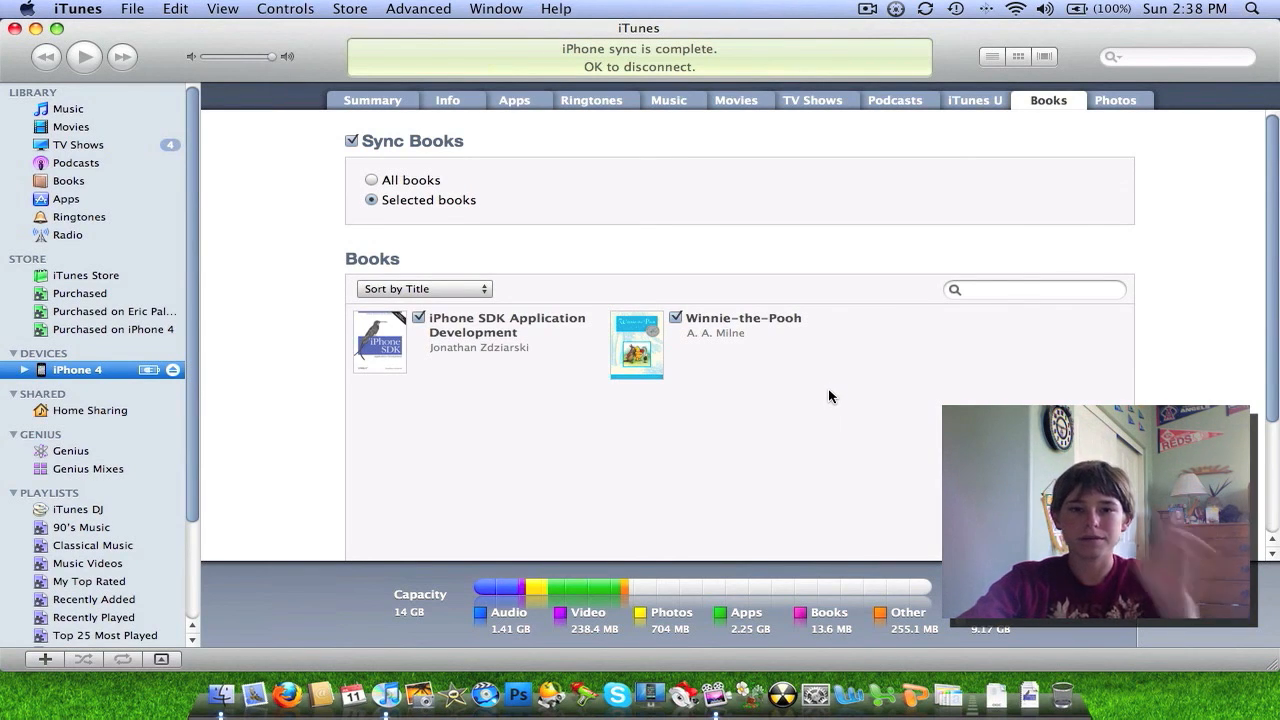